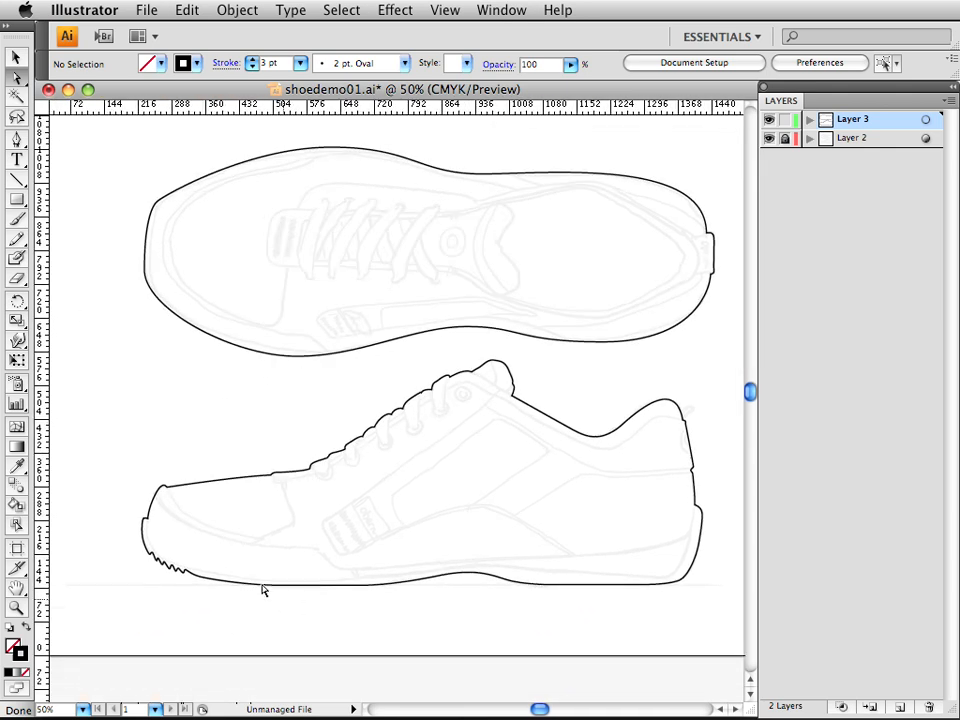
{"action": "mouse_move", "coordinate": [370, 542]}
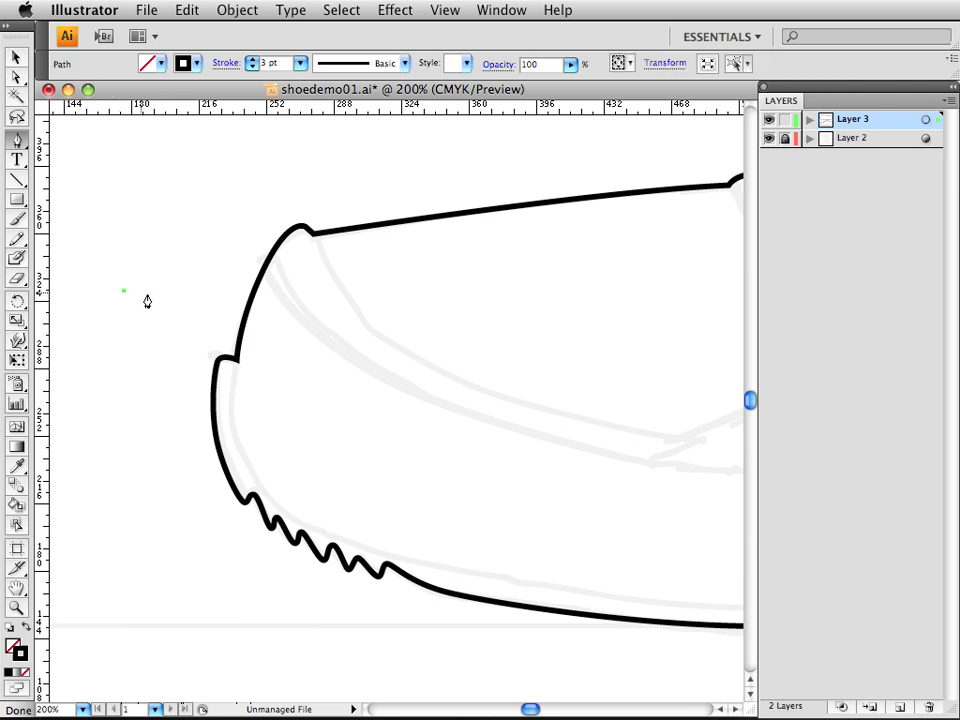
Trace a Pen path along the sole edge from beyond the toe, up the rise, to beyond the heel.
{"action": "left_click_drag", "start_coordinate": [124, 291], "coordinate": [216, 303]}
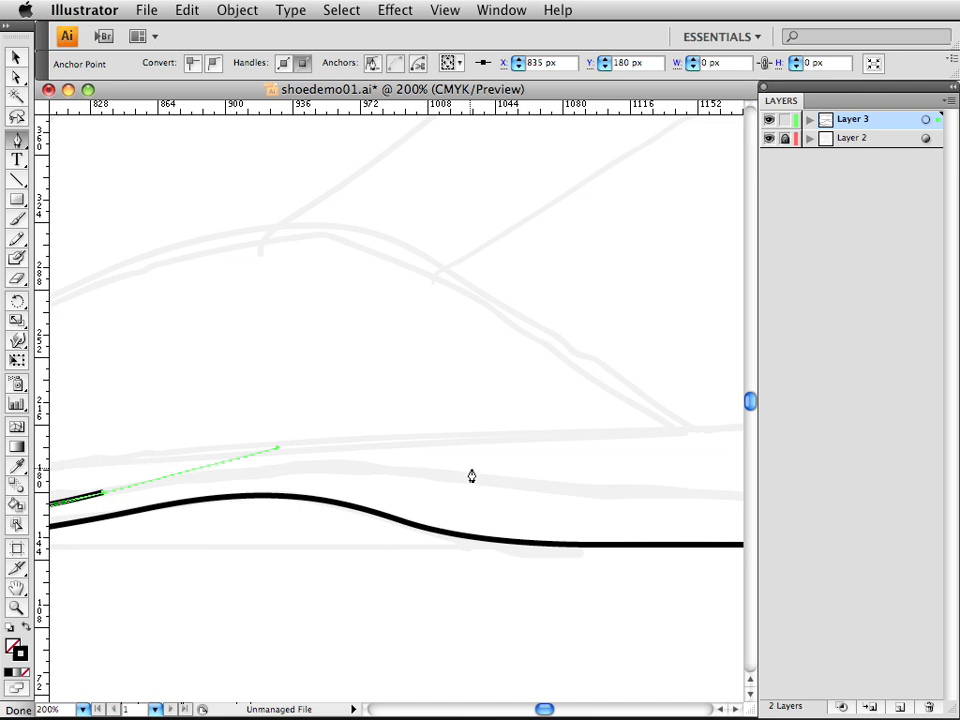
{"action": "left_click_drag", "start_coordinate": [471, 475], "coordinate": [617, 459]}
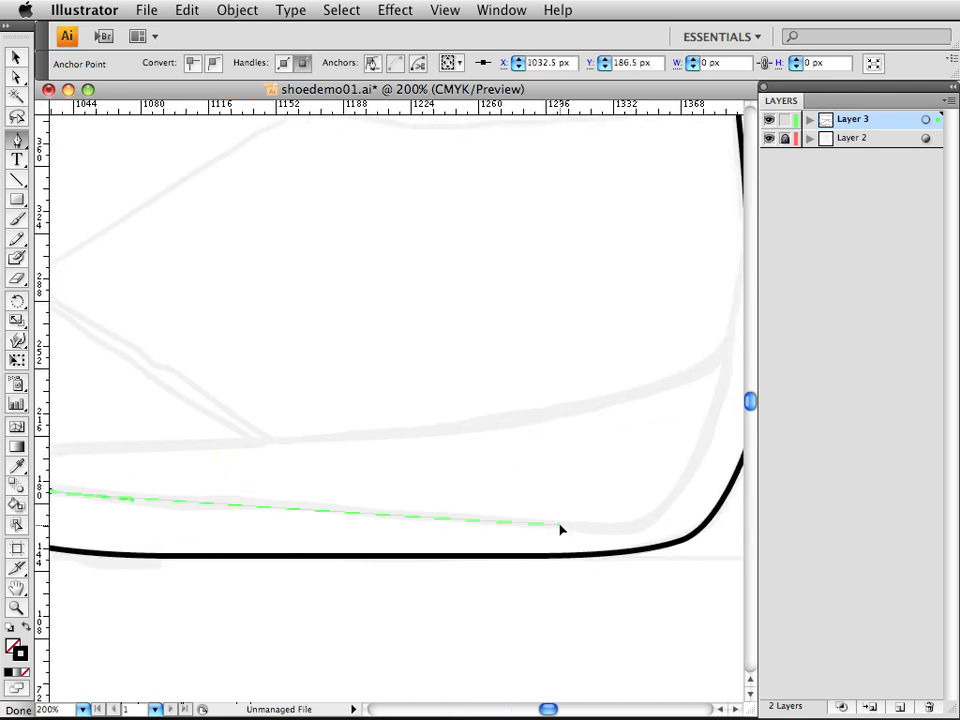
{"action": "left_click_drag", "start_coordinate": [560, 530], "coordinate": [695, 463]}
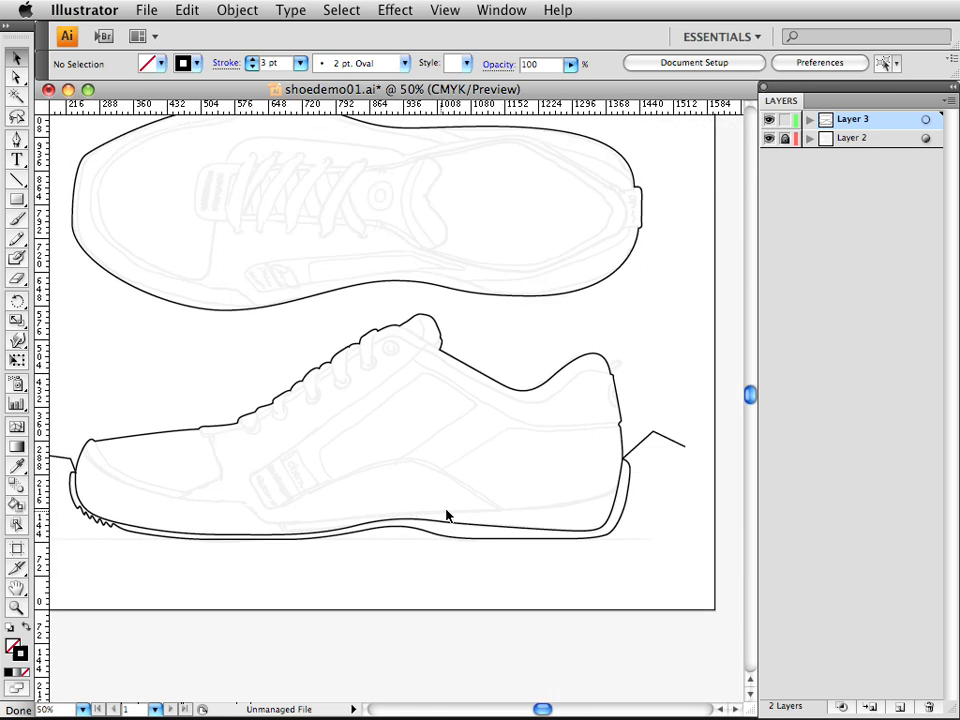
{"action": "mouse_move", "coordinate": [575, 575]}
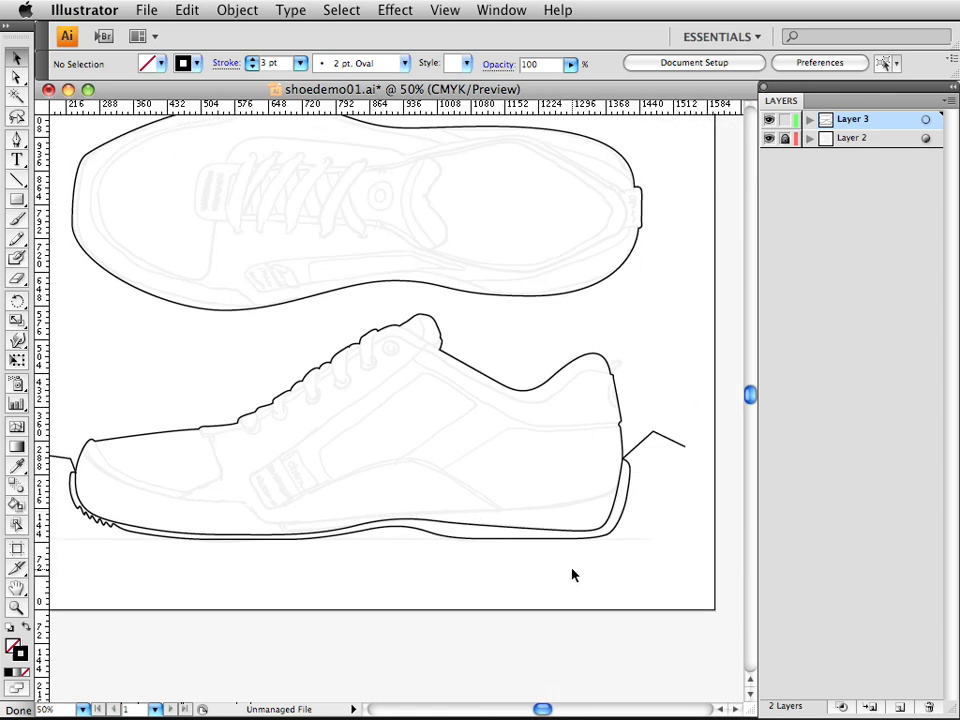
{"action": "mouse_move", "coordinate": [610, 558]}
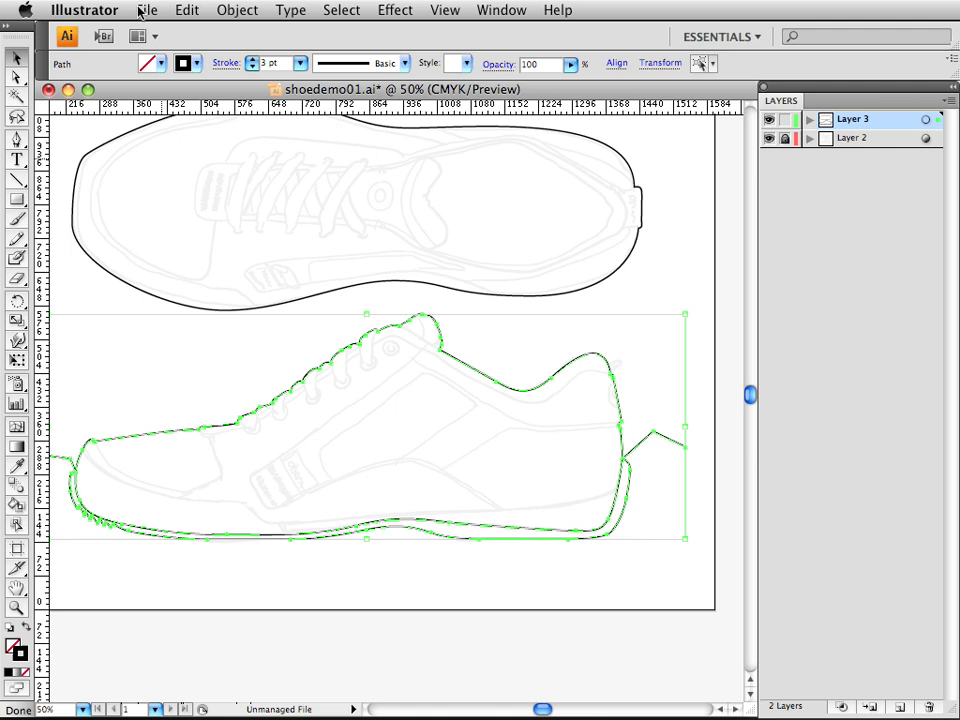
Make the selected shoe outline and sole line a Live Paint group via Object > Live Paint > Make.
{"action": "left_click", "coordinate": [237, 10]}
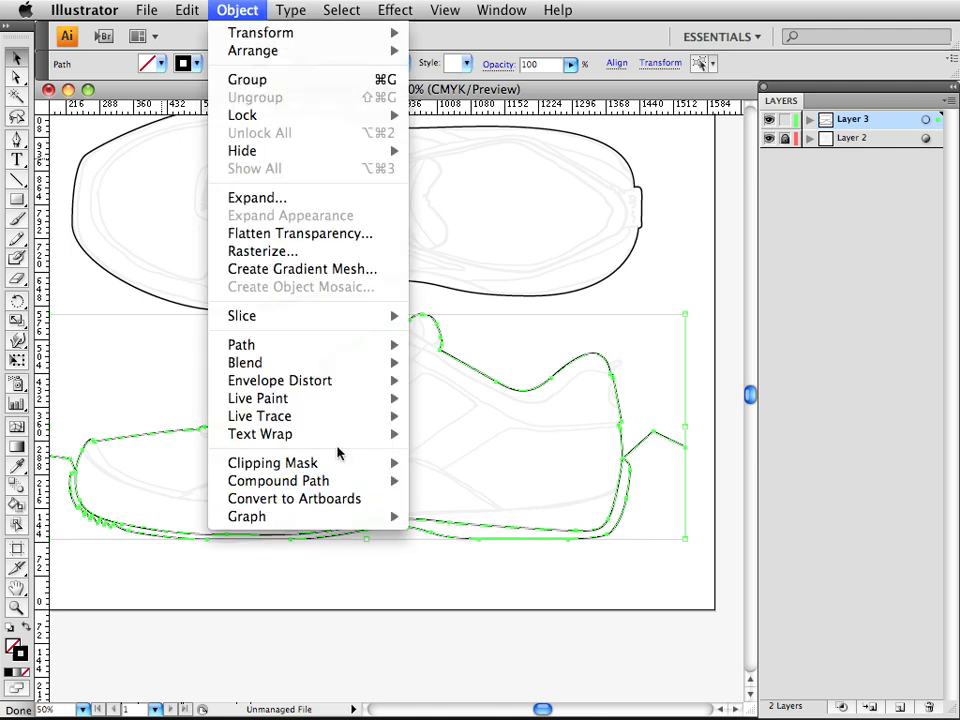
{"action": "mouse_move", "coordinate": [258, 398]}
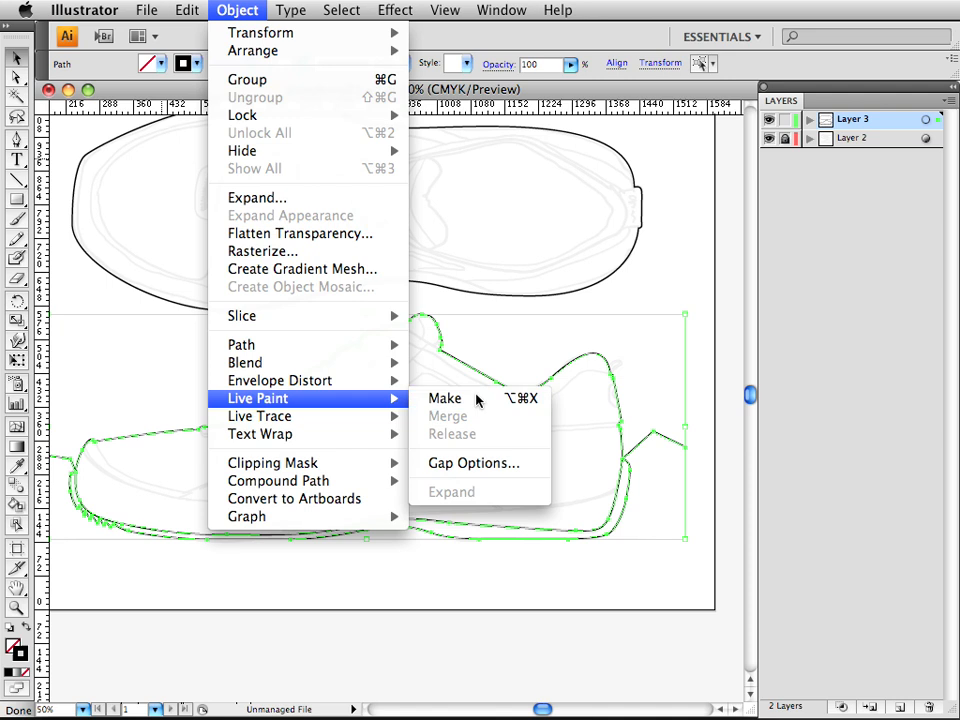
{"action": "left_click", "coordinate": [444, 398]}
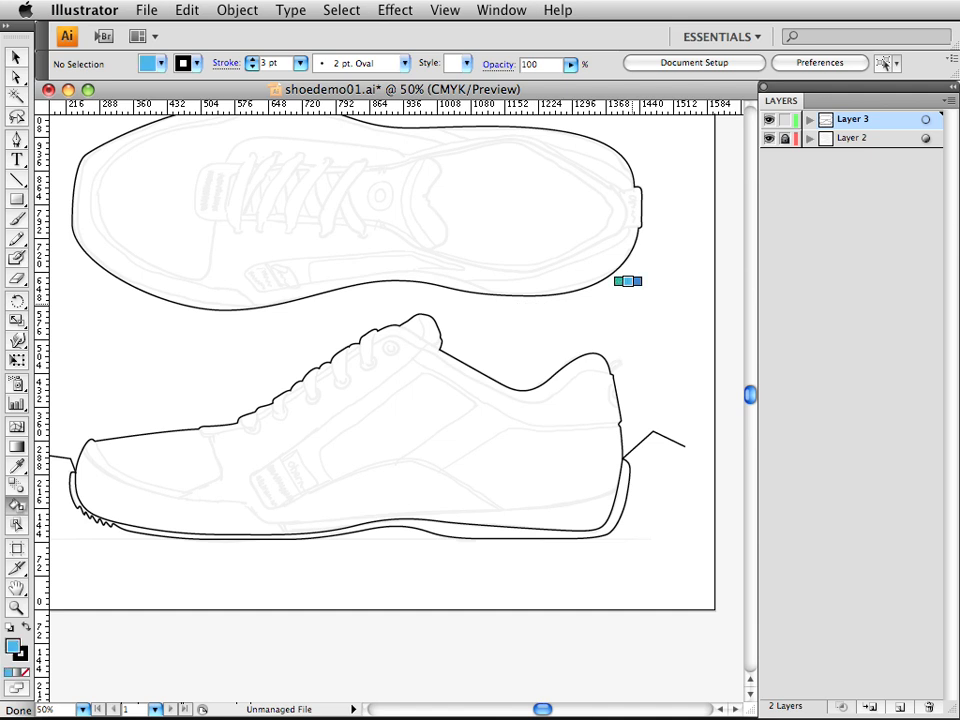
Fill the sole band with light blue using the Live Paint Bucket and inspect the toe.
{"action": "left_click", "coordinate": [448, 517]}
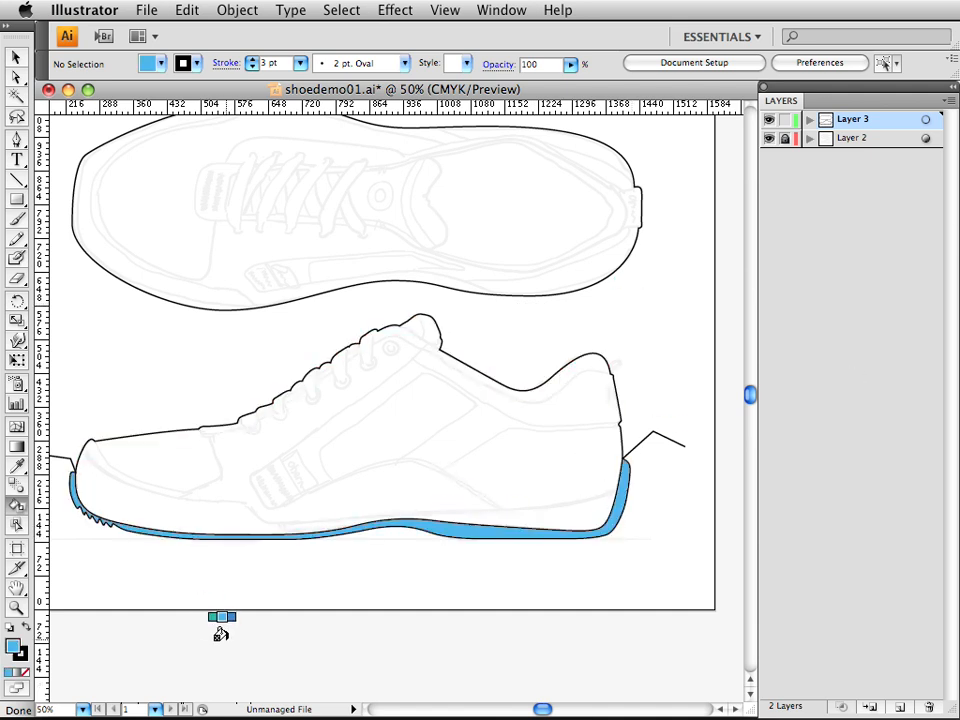
{"action": "mouse_move", "coordinate": [245, 300]}
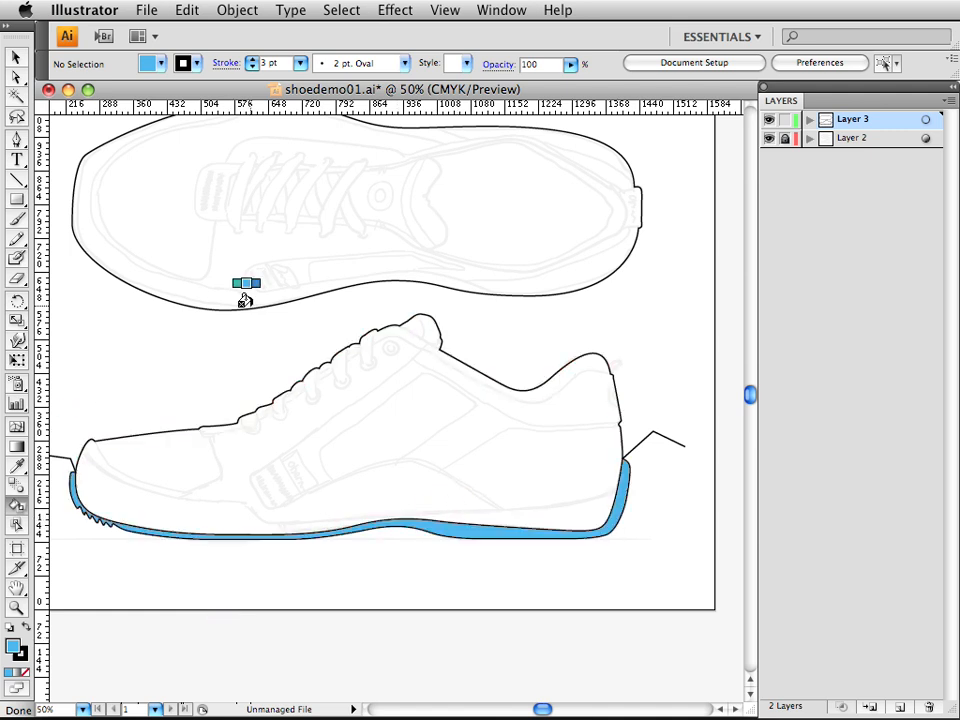
{"action": "left_click", "coordinate": [362, 463]}
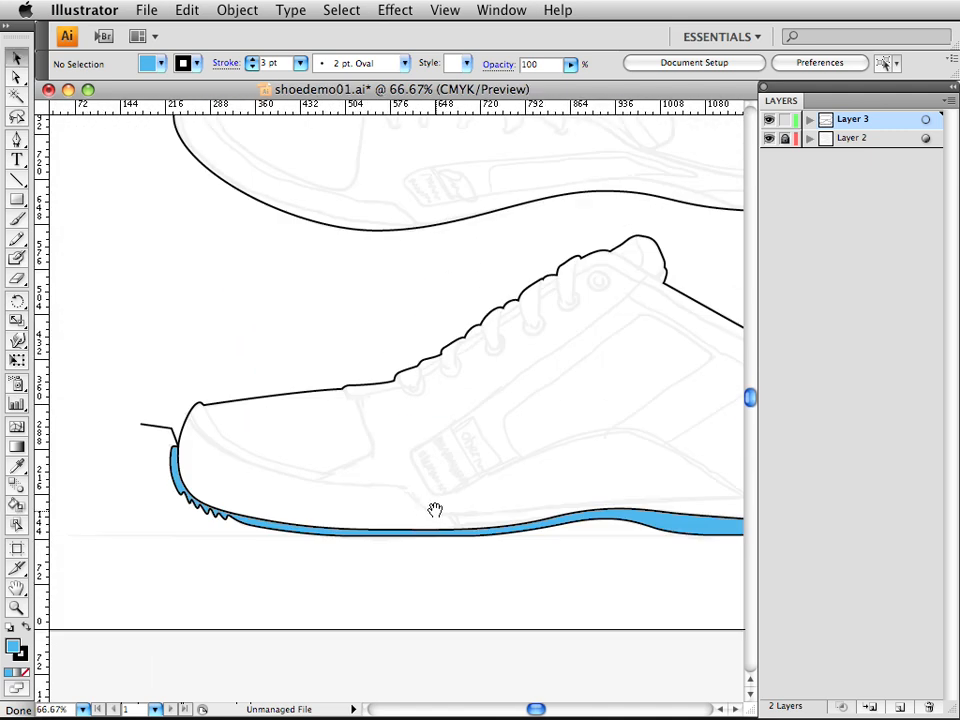
{"action": "left_click", "coordinate": [508, 532]}
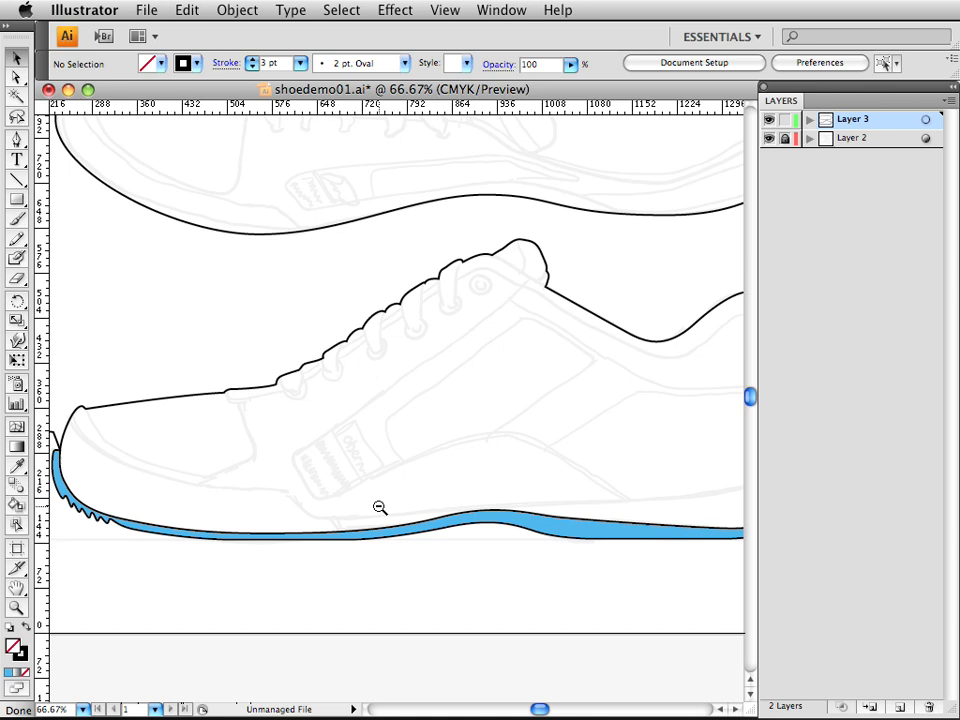
Select the sole line and set its 3 pt stroke to Dashed Line in the Stroke panel.
{"action": "left_click", "coordinate": [379, 508]}
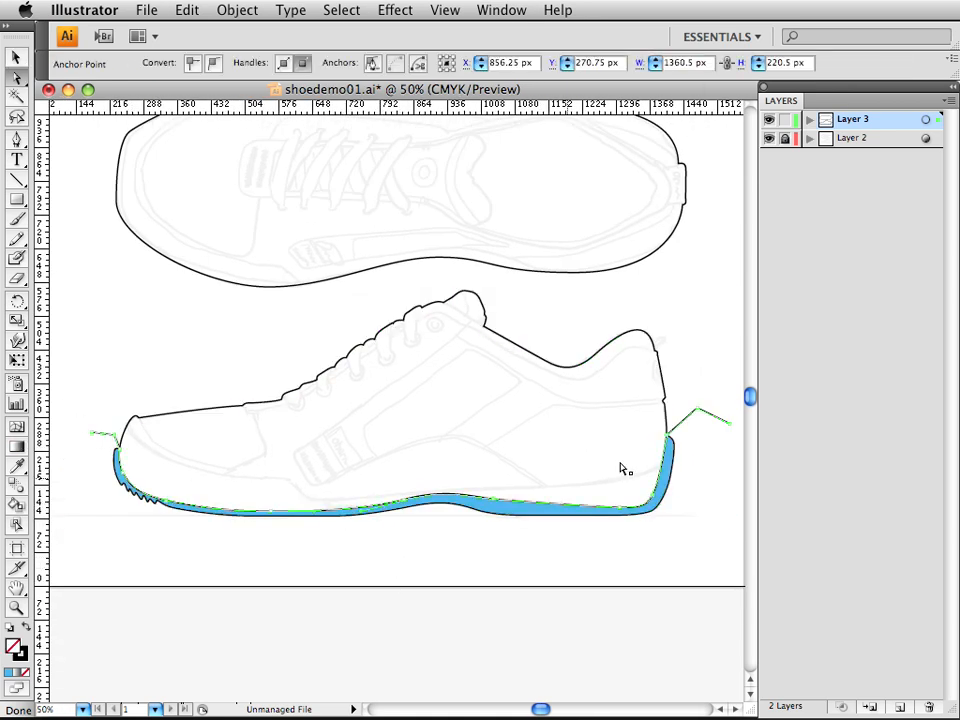
{"action": "mouse_move", "coordinate": [470, 466]}
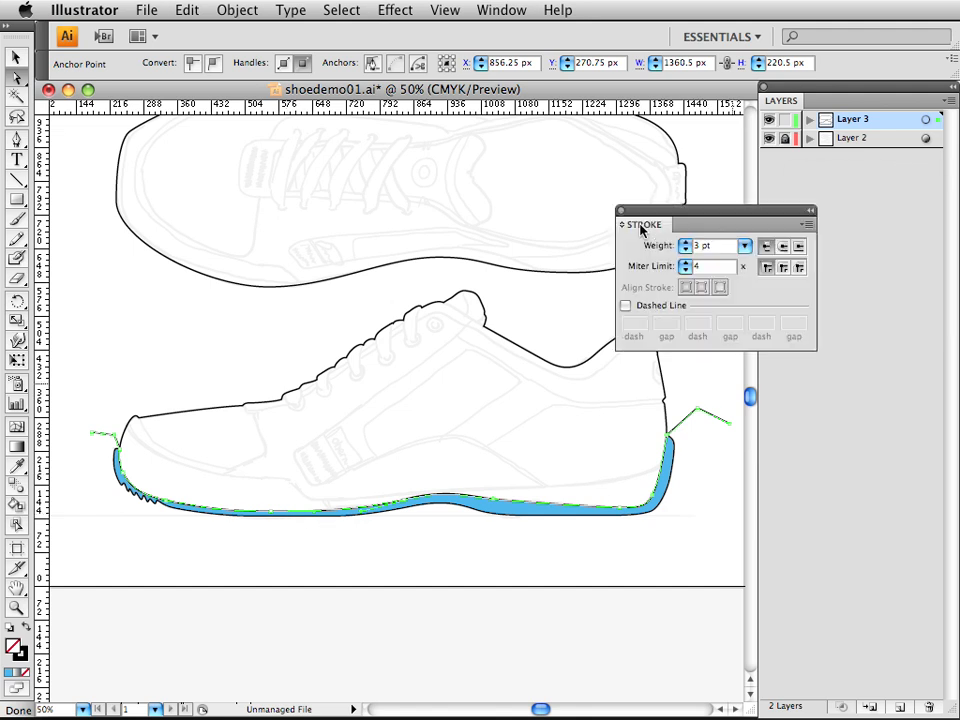
{"action": "left_click", "coordinate": [626, 305]}
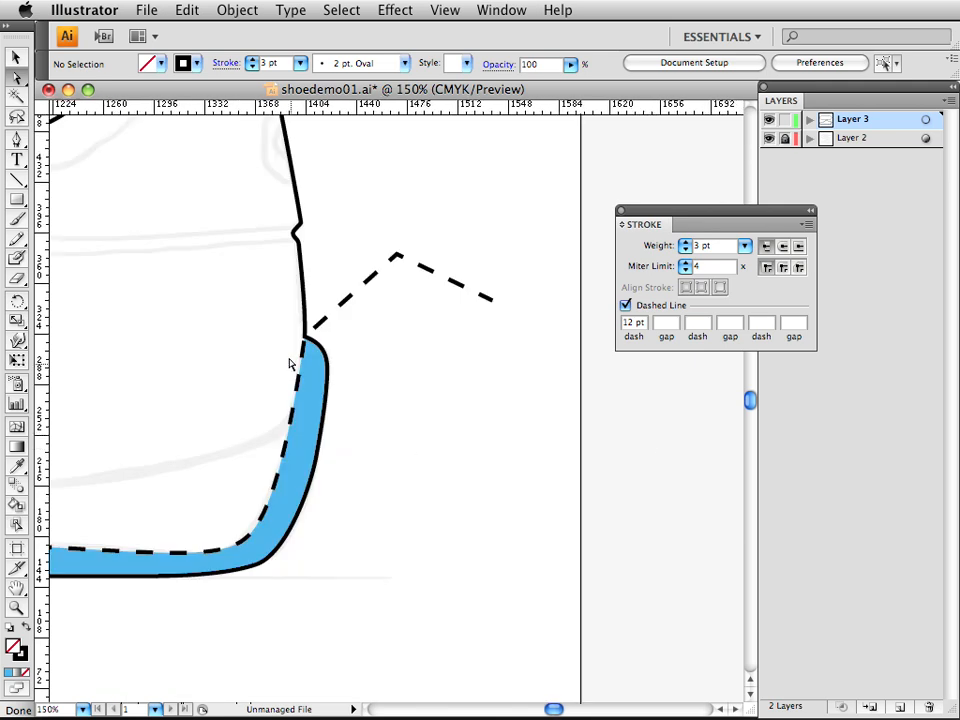
{"action": "left_click", "coordinate": [290, 360]}
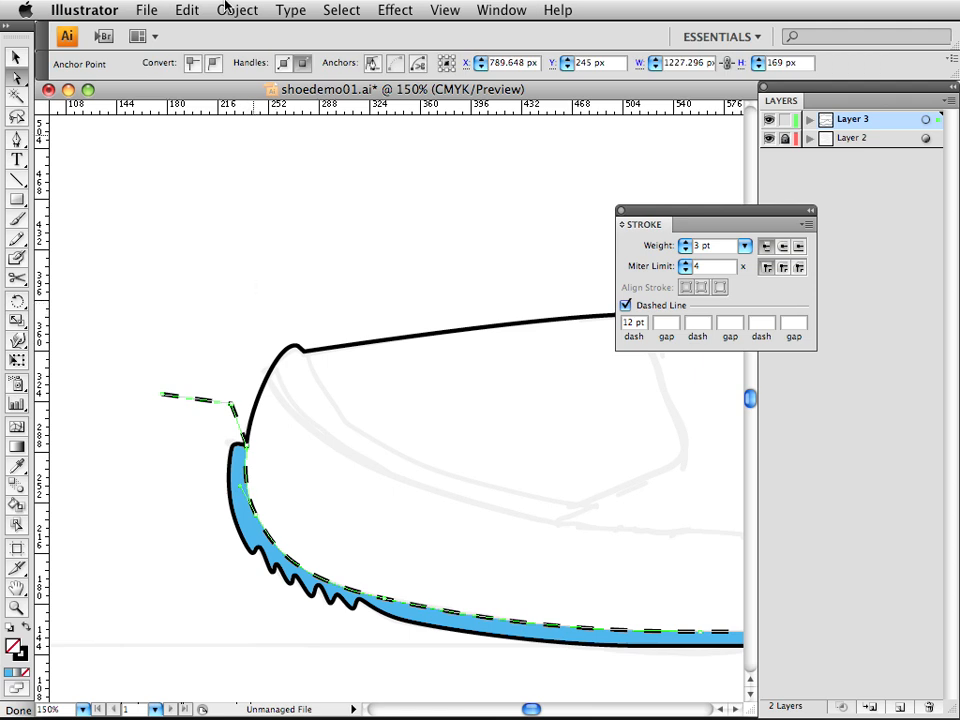
{"action": "left_click", "coordinate": [290, 10]}
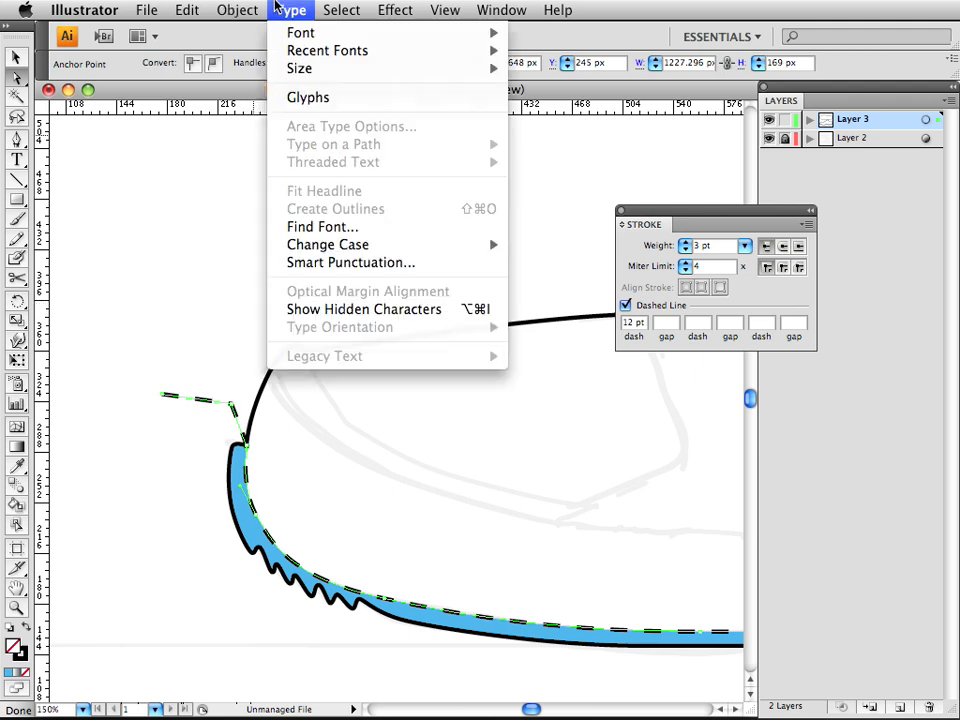
{"action": "left_click", "coordinate": [394, 10]}
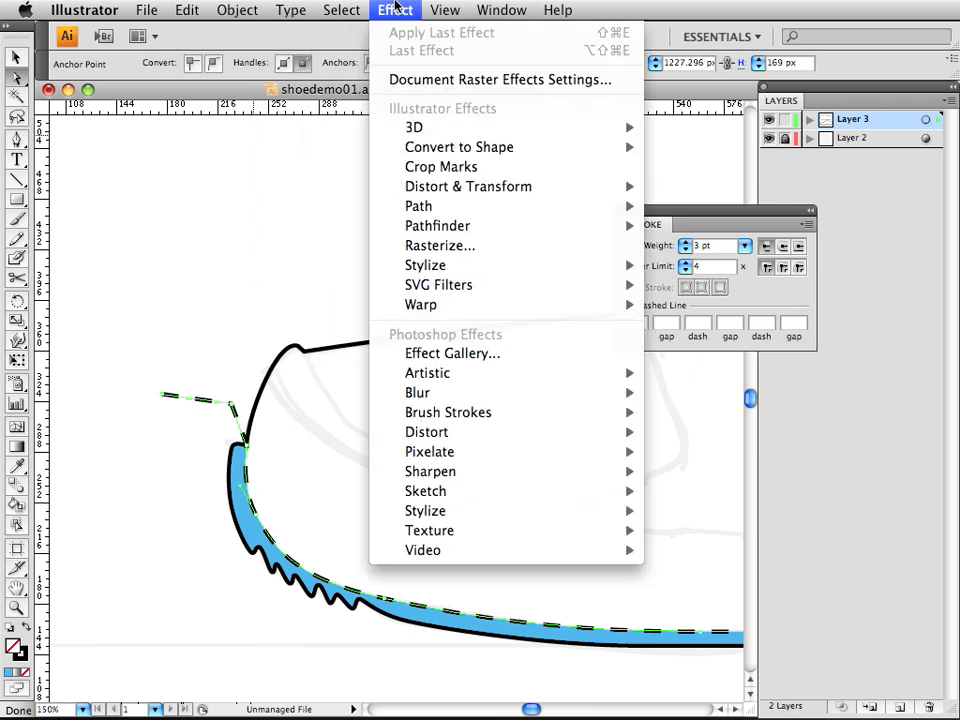
{"action": "mouse_move", "coordinate": [437, 225]}
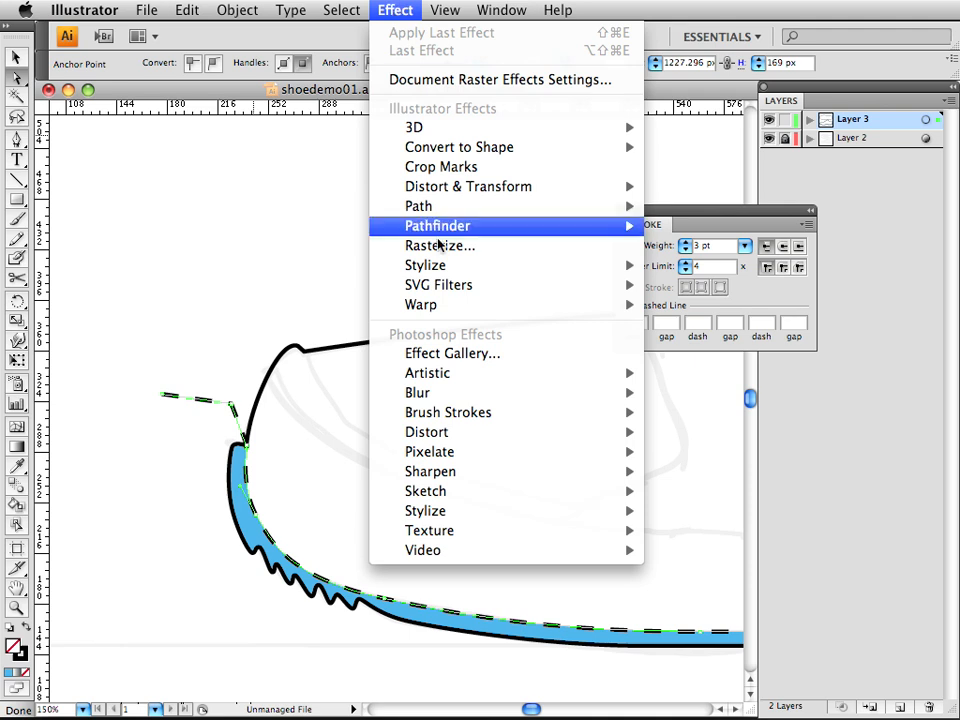
{"action": "mouse_move", "coordinate": [439, 245]}
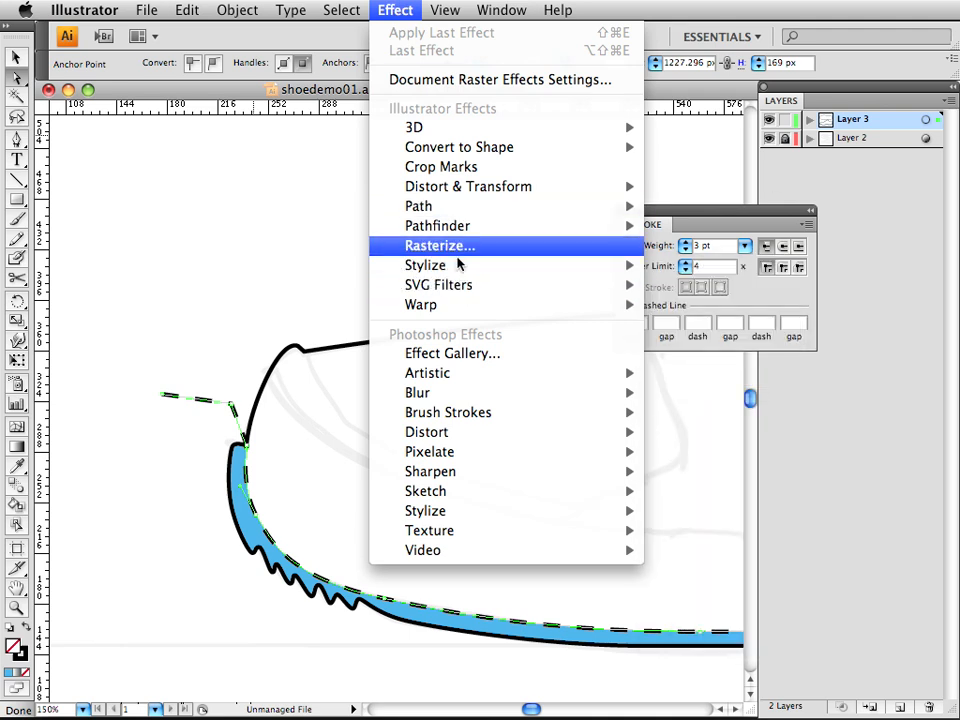
{"action": "left_click", "coordinate": [418, 206]}
{"action": "type", "text": "5"}
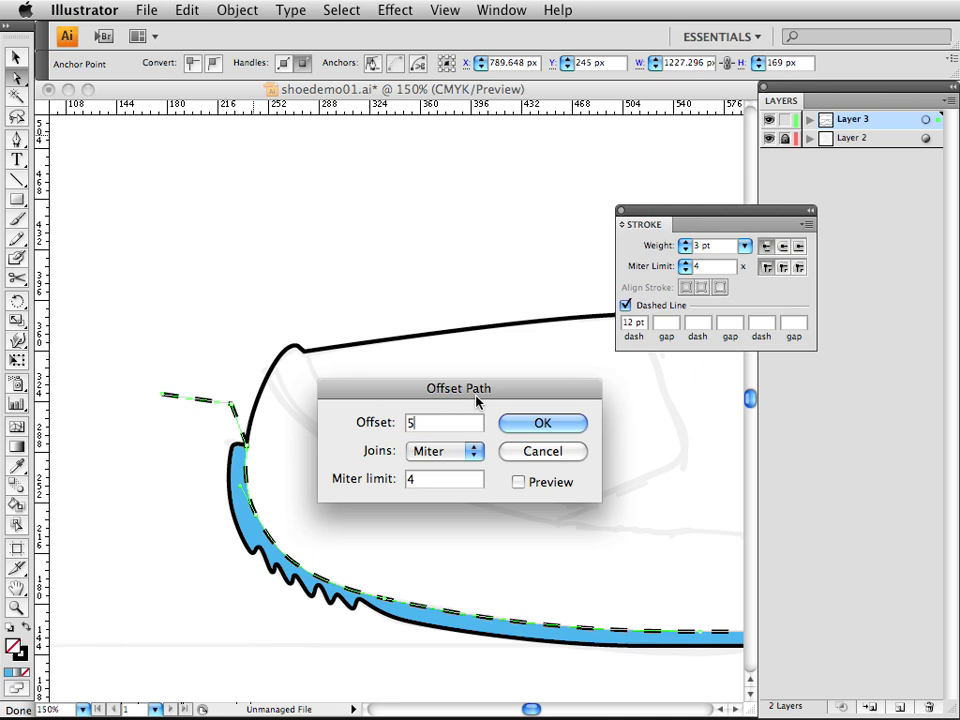
{"action": "left_click", "coordinate": [518, 482]}
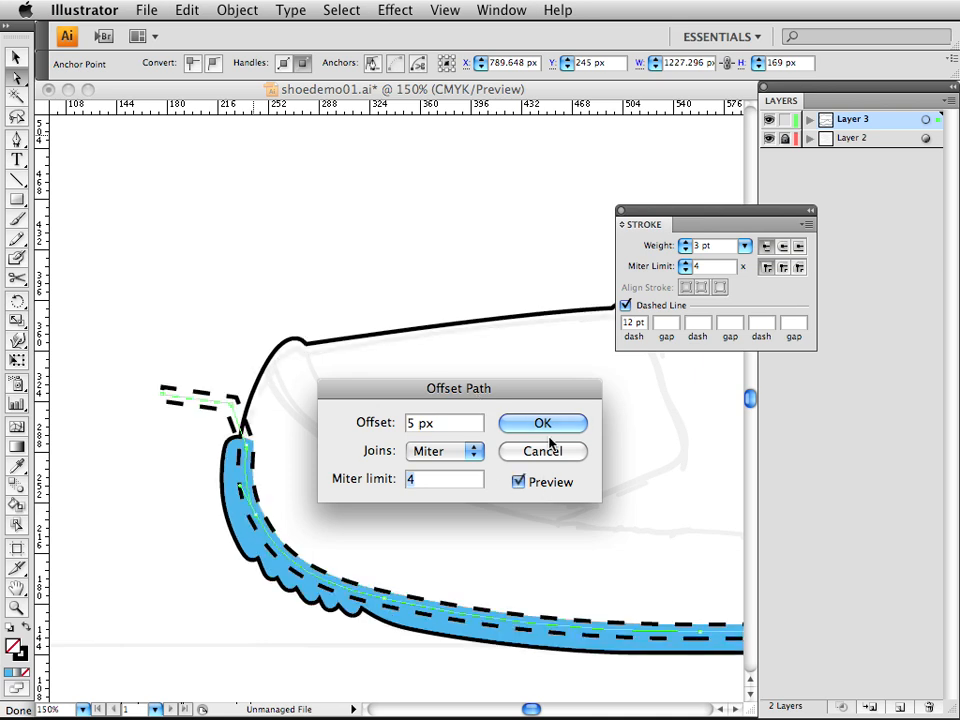
{"action": "left_click", "coordinate": [542, 422]}
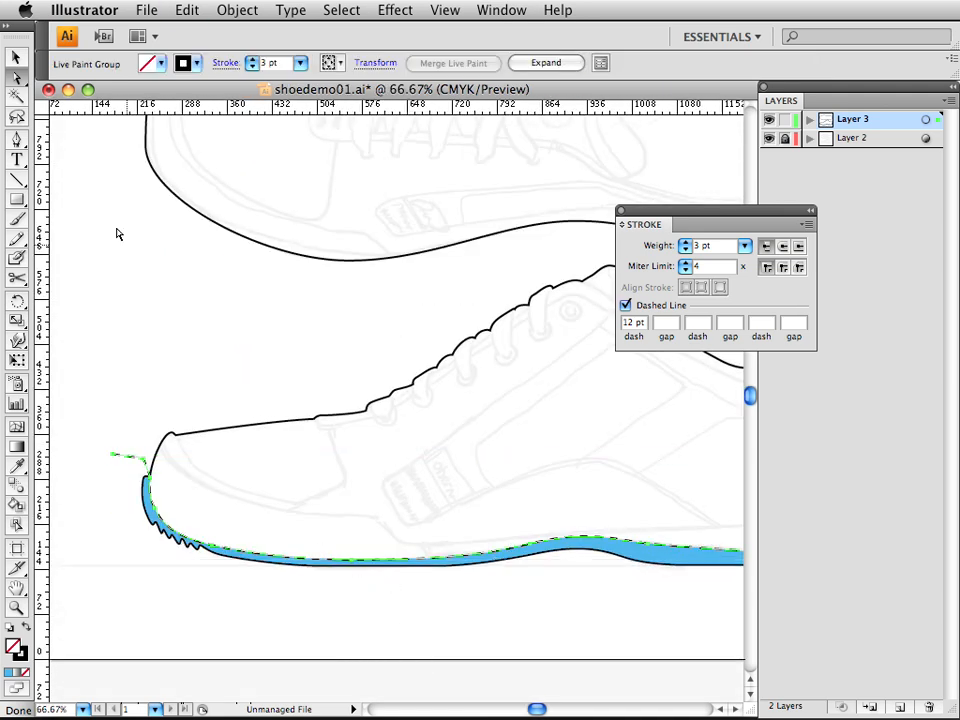
Continue the sole path from its heel end beneath the shoe into a closed blue-filled shape.
{"action": "left_click", "coordinate": [186, 10]}
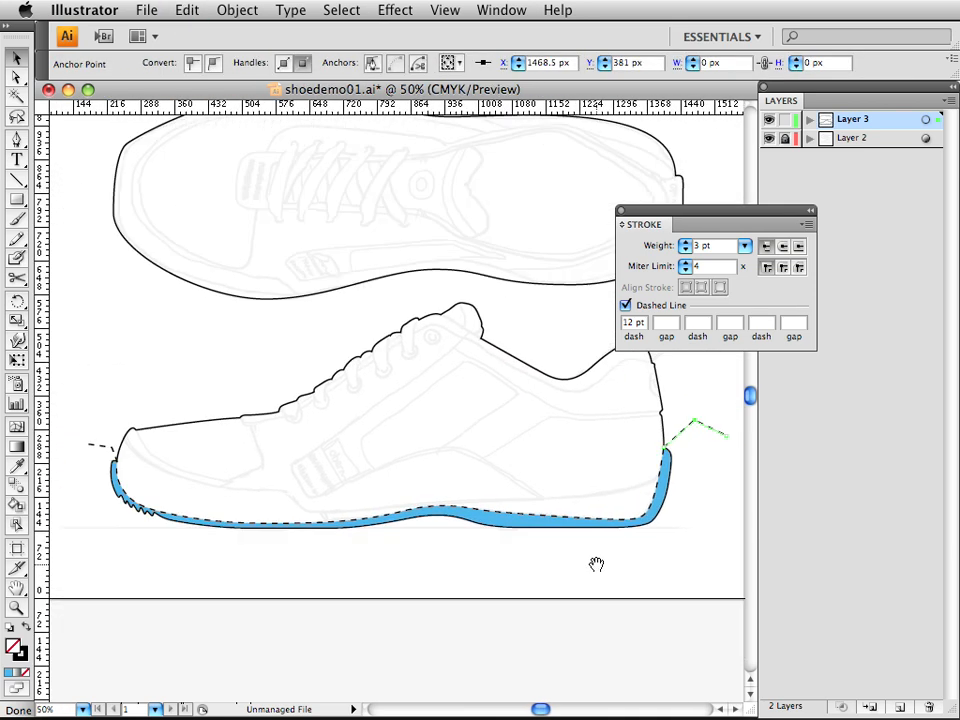
{"action": "left_click", "coordinate": [626, 305]}
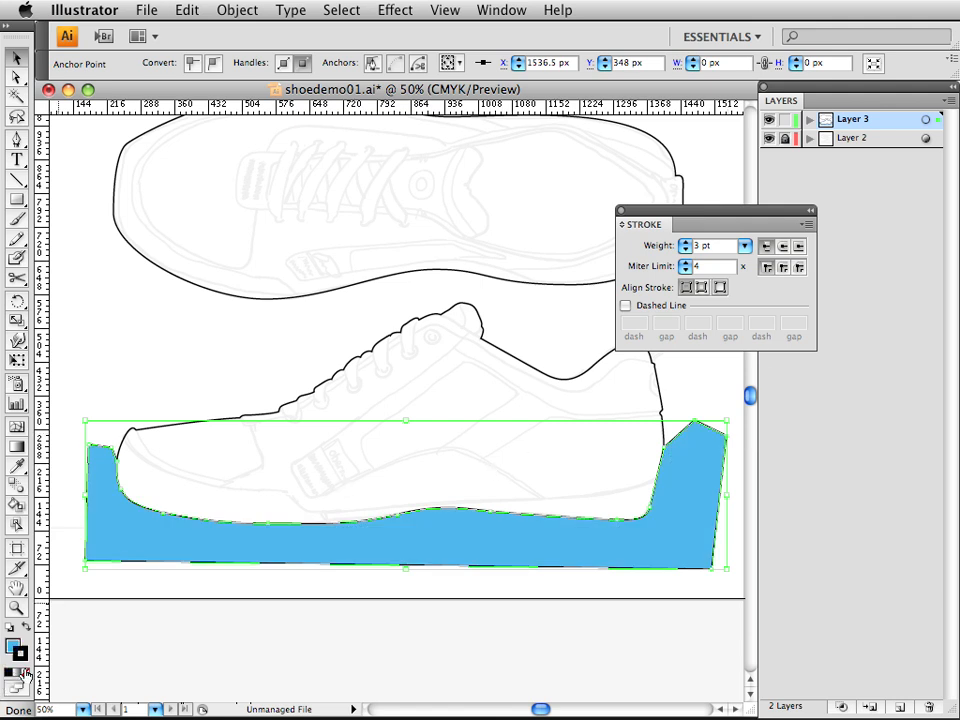
Set the blue wrap-around shape's stroke to None and deselect it.
{"action": "left_click", "coordinate": [626, 305]}
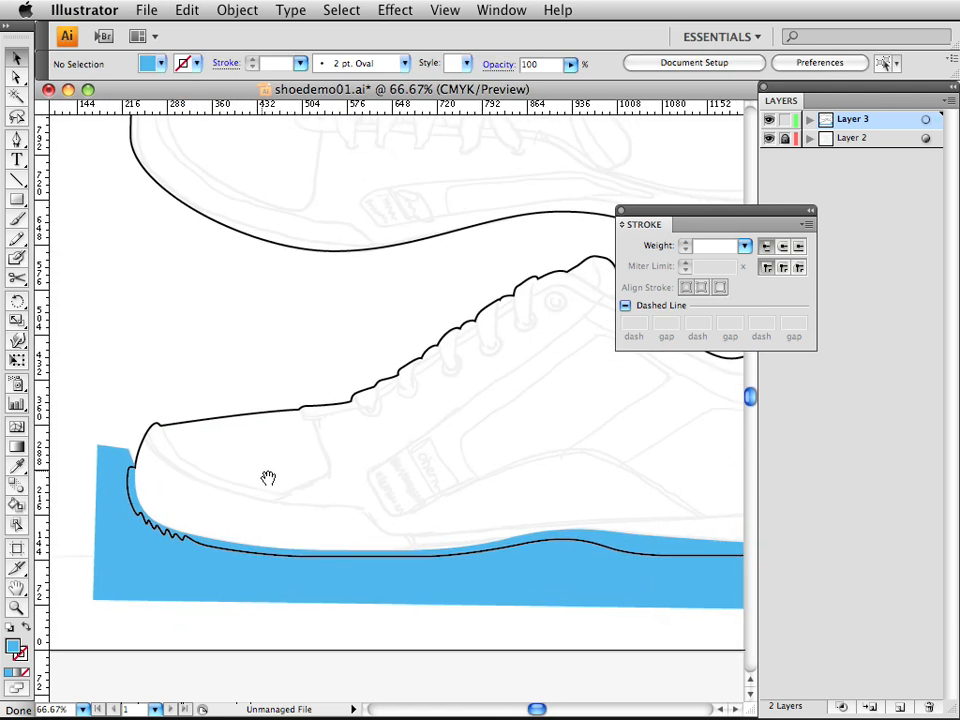
{"action": "left_click", "coordinate": [290, 413]}
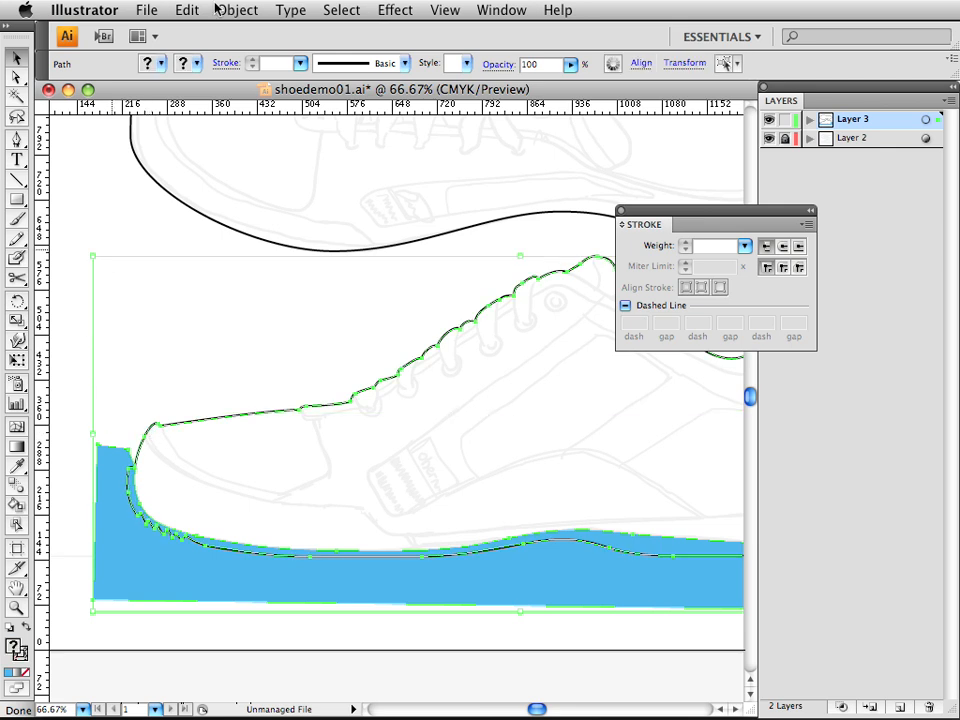
Clip the blue shape to the shoe outline with Object > Clipping Mask > Make.
{"action": "left_click", "coordinate": [237, 10]}
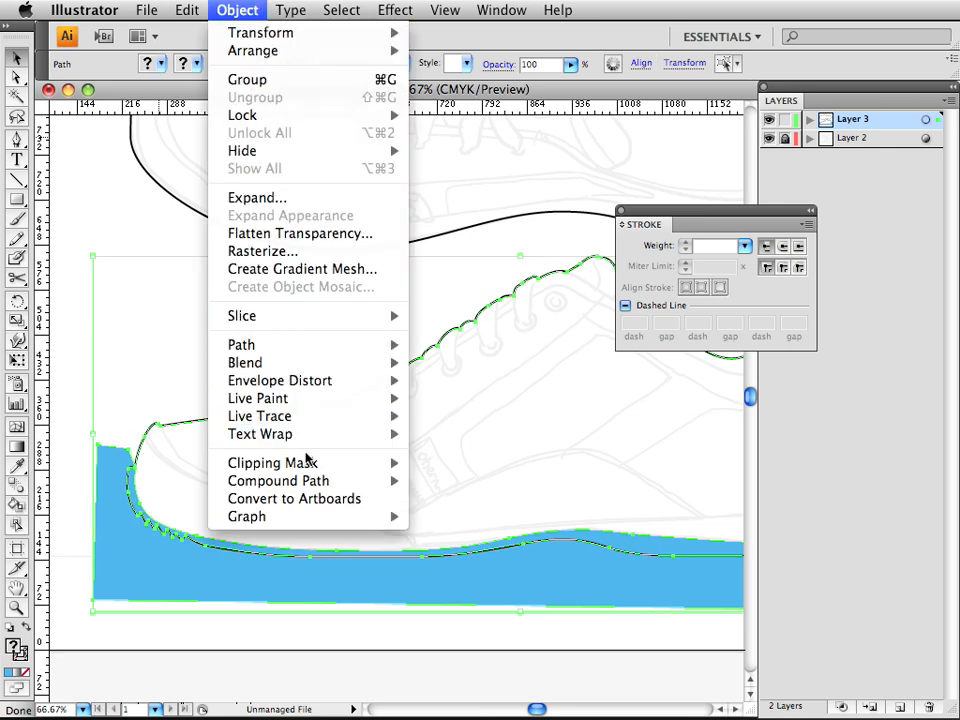
{"action": "mouse_move", "coordinate": [272, 462]}
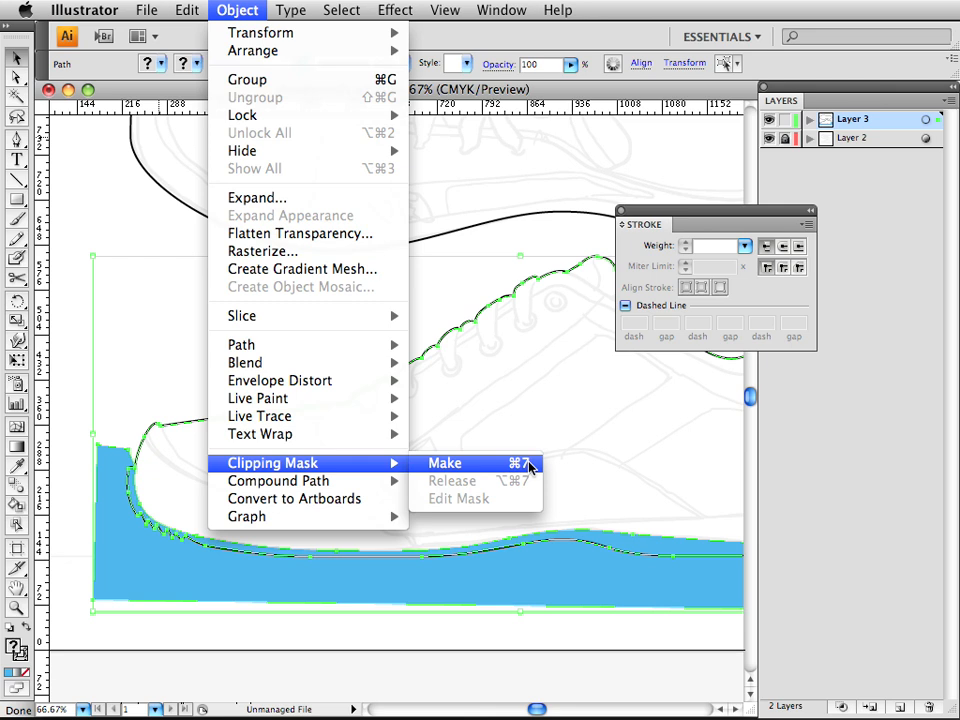
{"action": "left_click", "coordinate": [444, 462]}
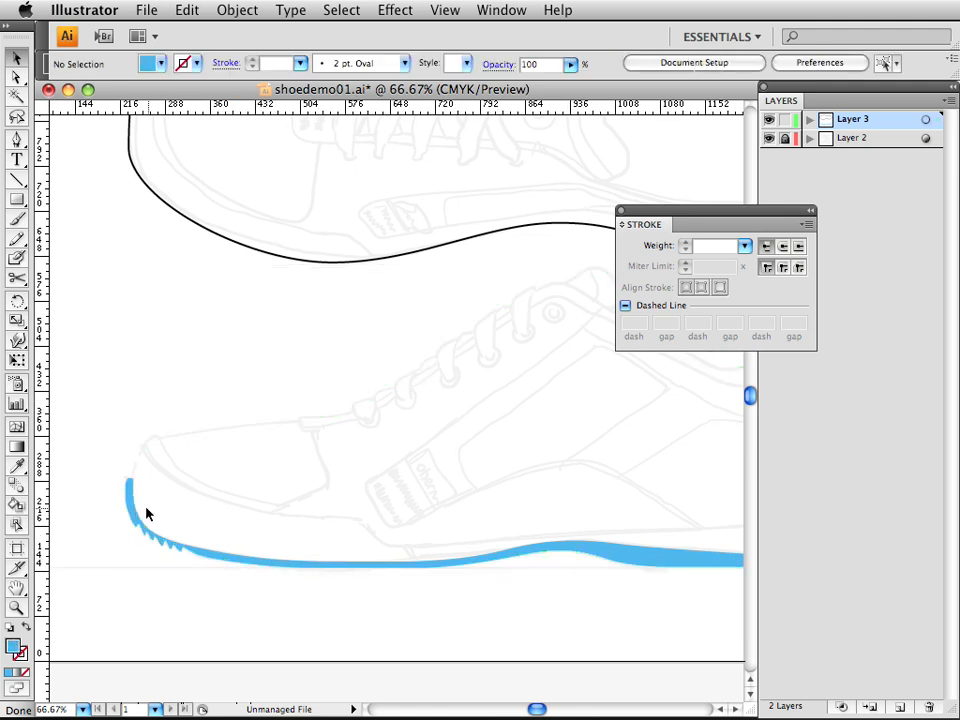
Target the clipping path inside Layer 3's group and give it a thicker black stroke.
{"action": "left_click", "coordinate": [810, 119]}
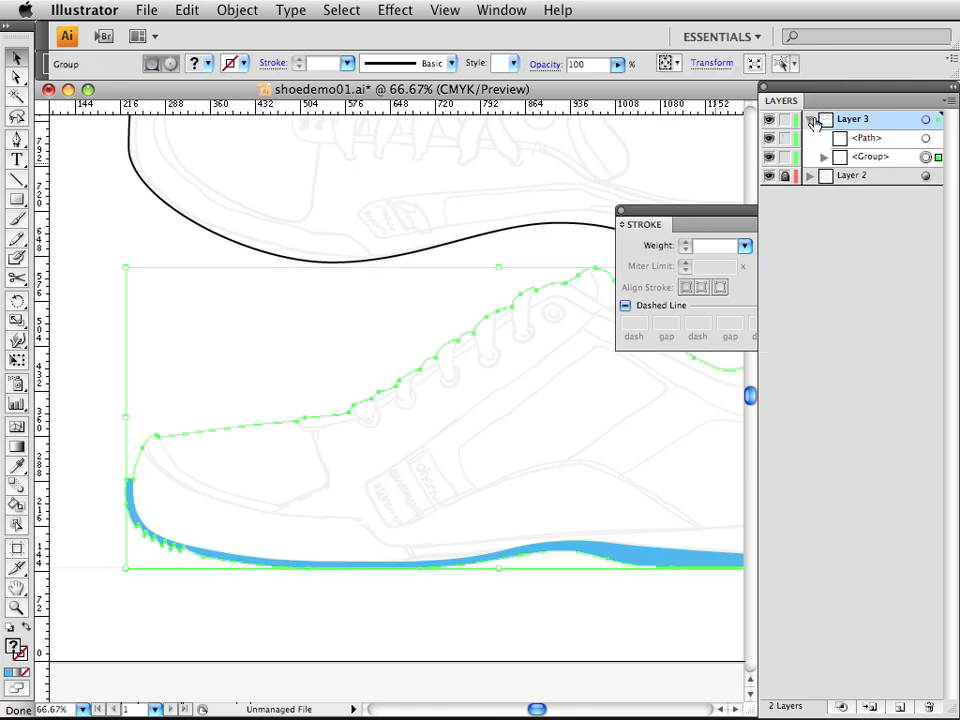
{"action": "left_click", "coordinate": [811, 119]}
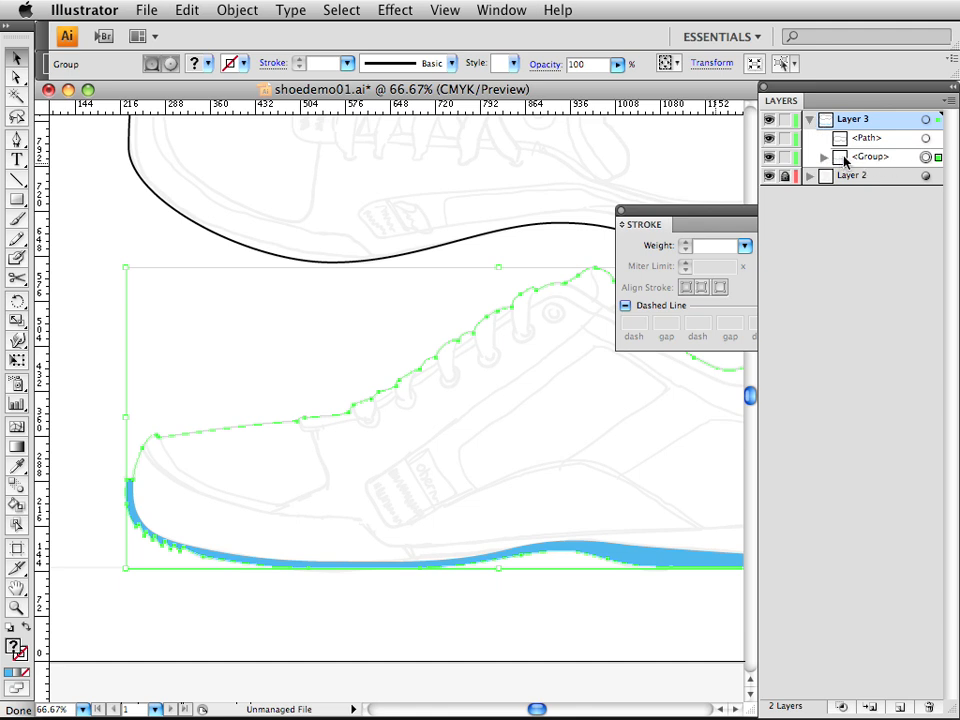
{"action": "left_click", "coordinate": [823, 157]}
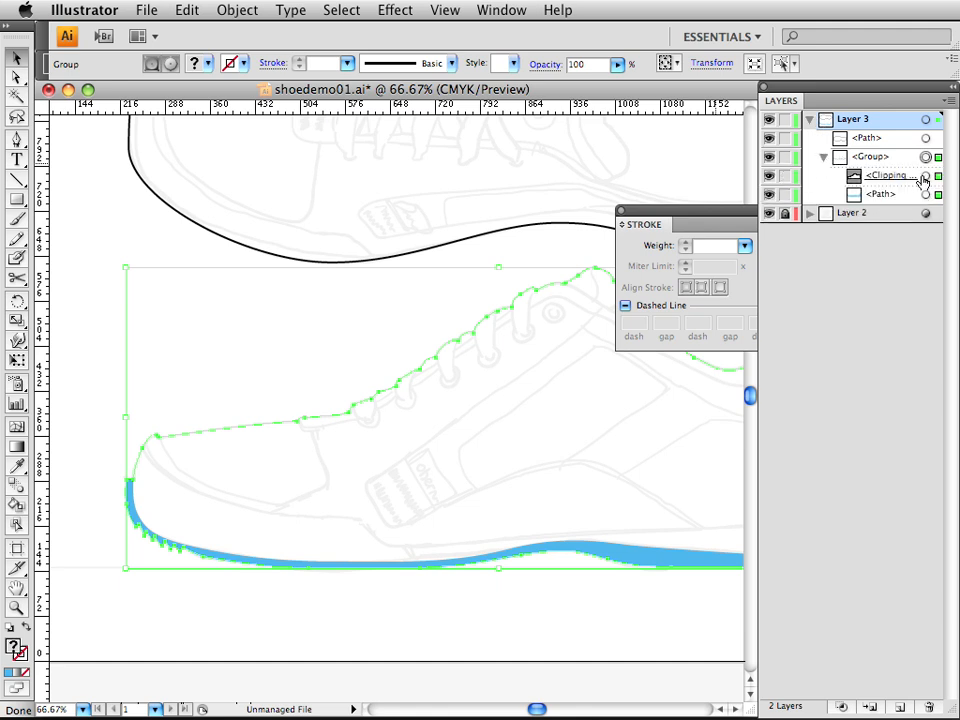
{"action": "left_click", "coordinate": [925, 194]}
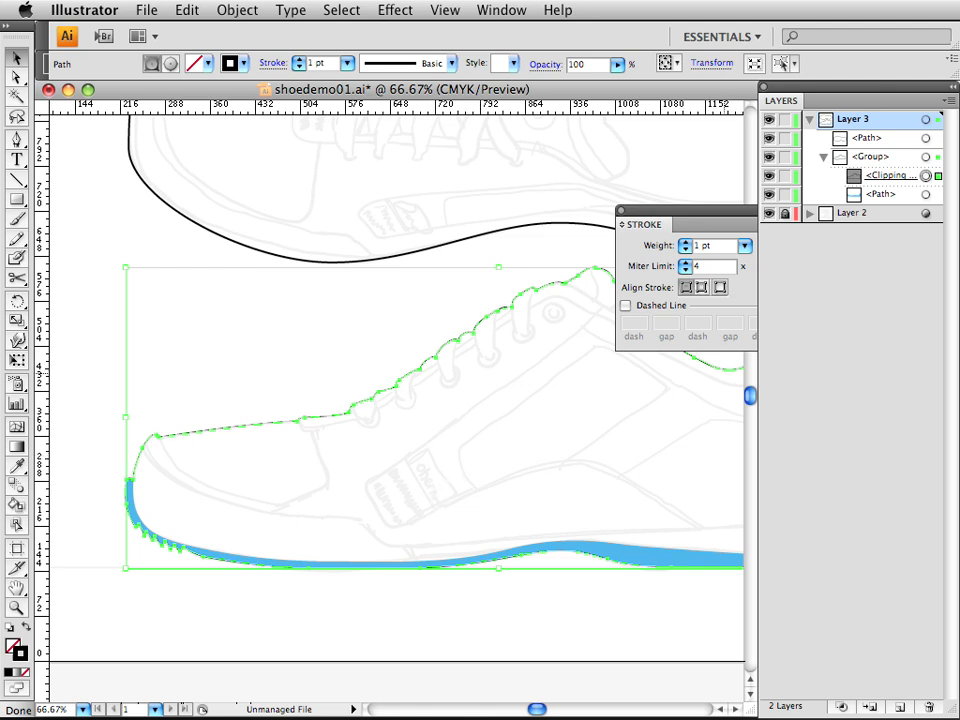
{"action": "left_click_drag", "start_coordinate": [685, 224], "coordinate": [525, 225]}
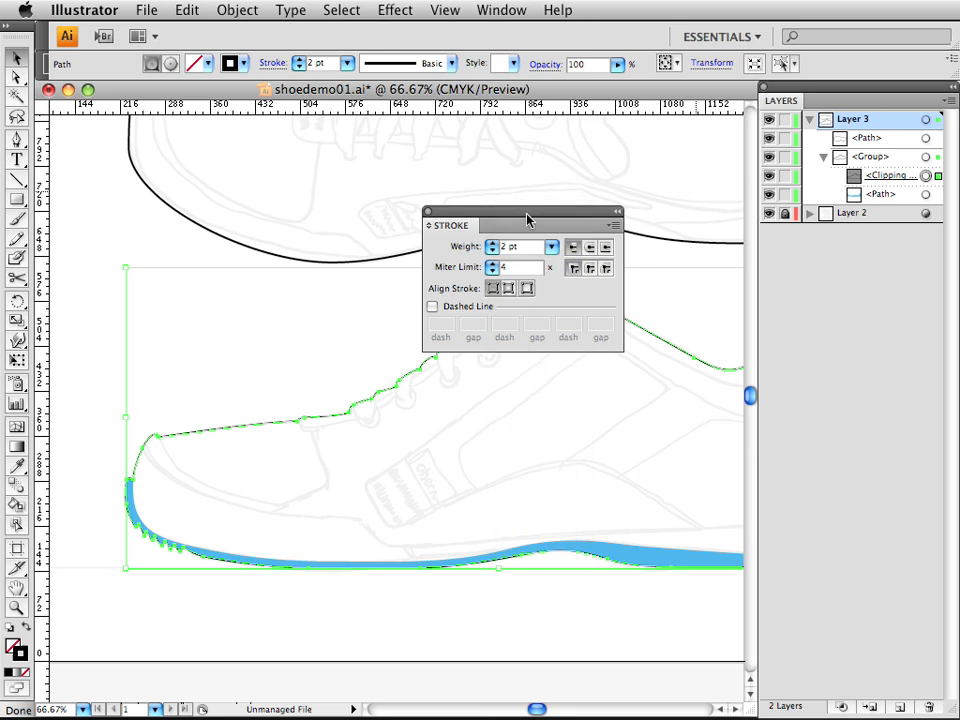
{"action": "left_click", "coordinate": [617, 211]}
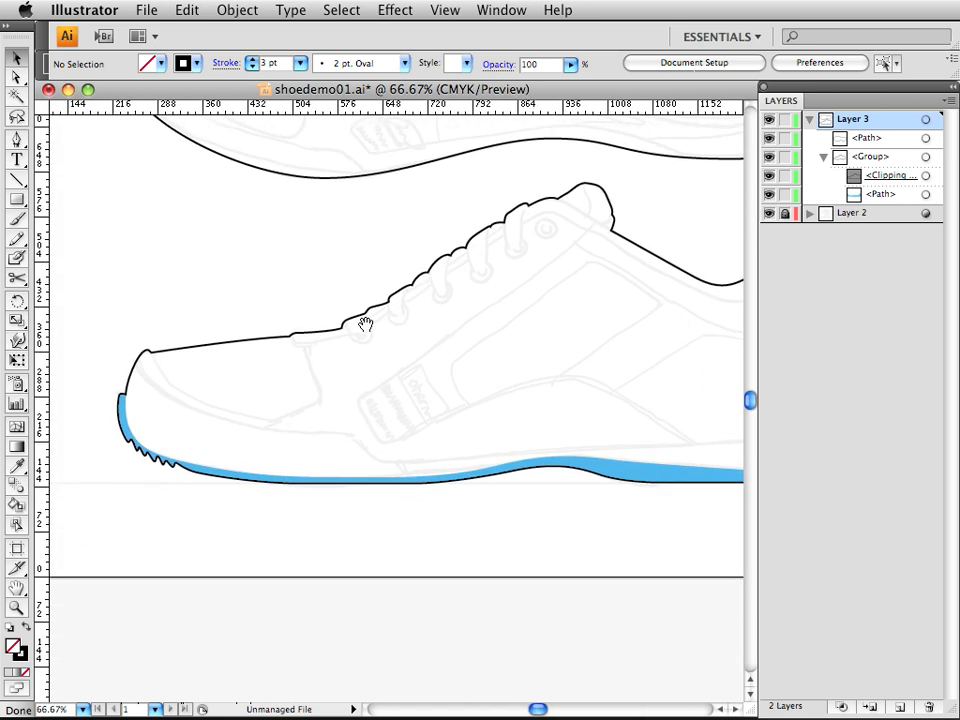
Direct-select the blue sole path and enter Isolation Mode for the clipping group.
{"action": "left_click", "coordinate": [240, 478]}
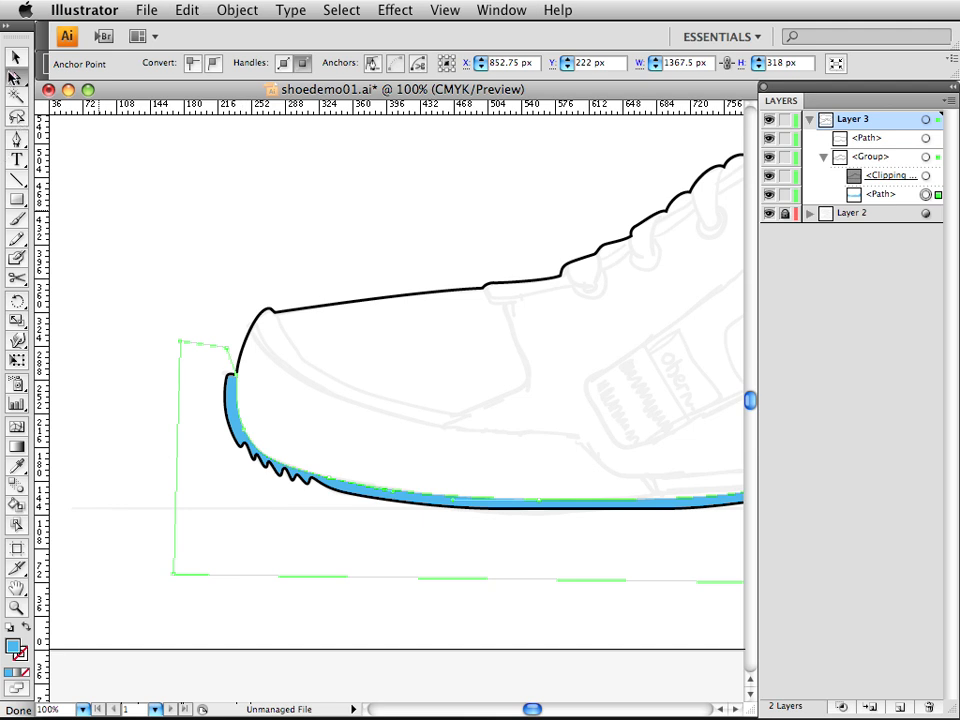
{"action": "mouse_move", "coordinate": [263, 438]}
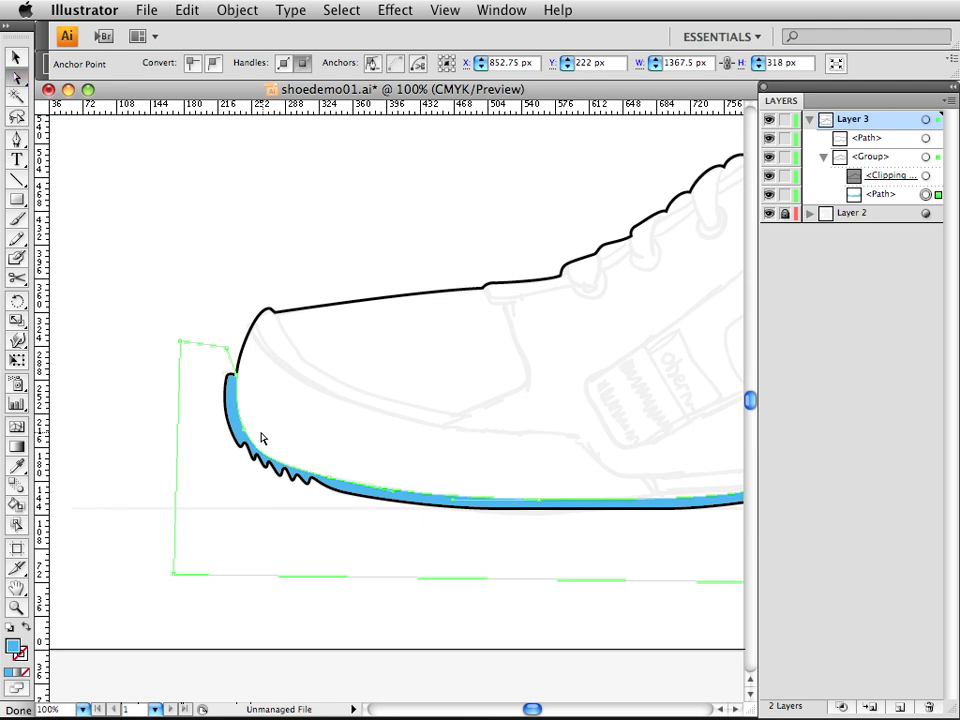
{"action": "left_click", "coordinate": [330, 483]}
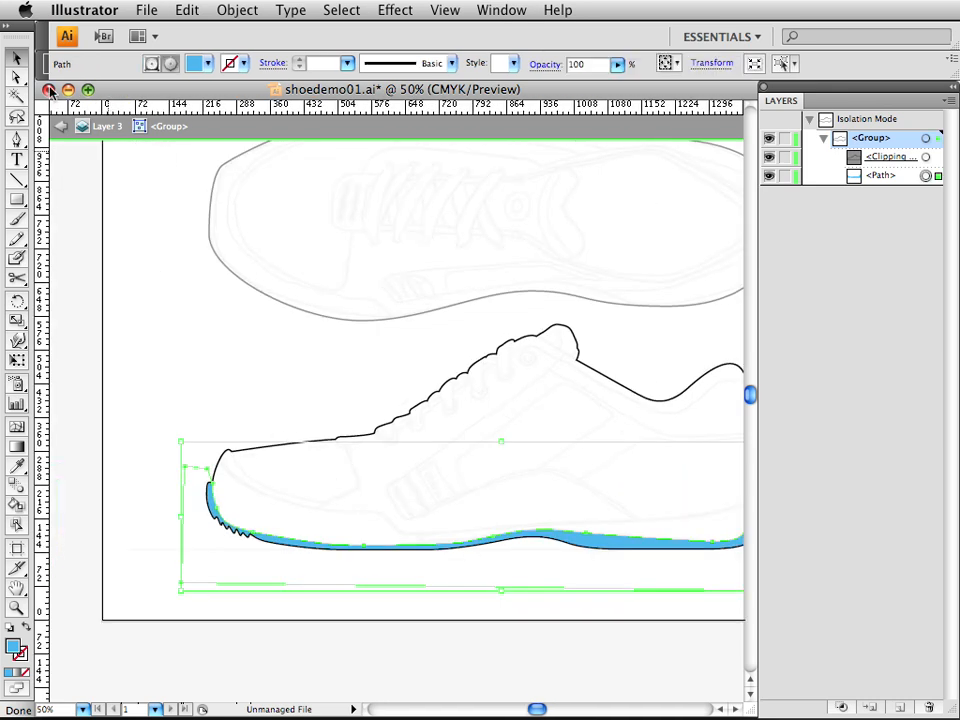
Exit Isolation Mode to view the full side-view shoe with its blue sole.
{"action": "left_click", "coordinate": [254, 345]}
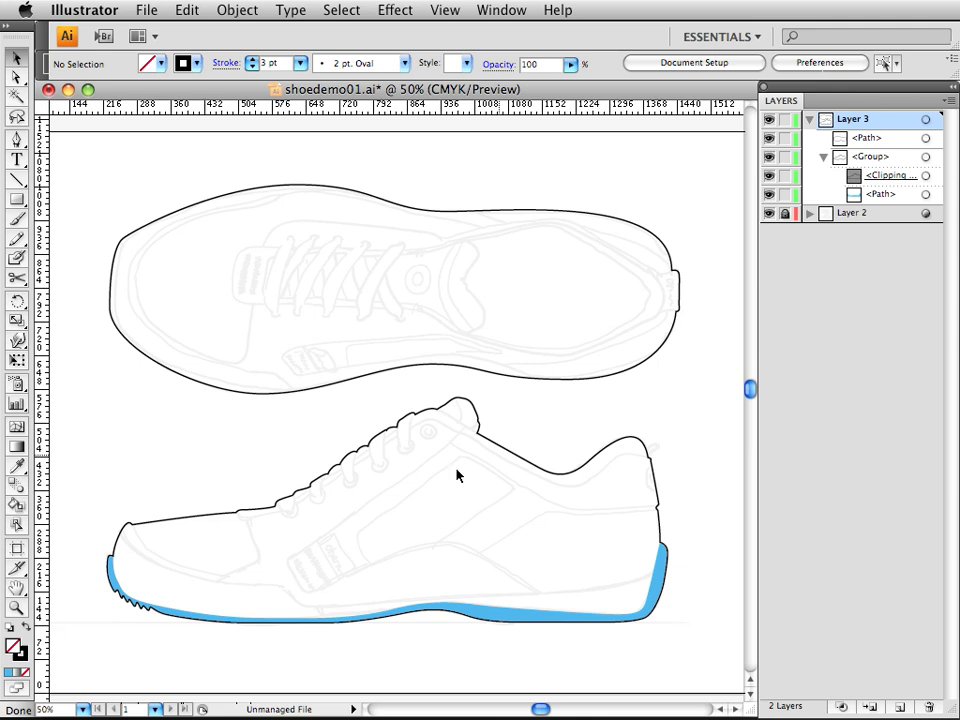
{"action": "mouse_move", "coordinate": [736, 547]}
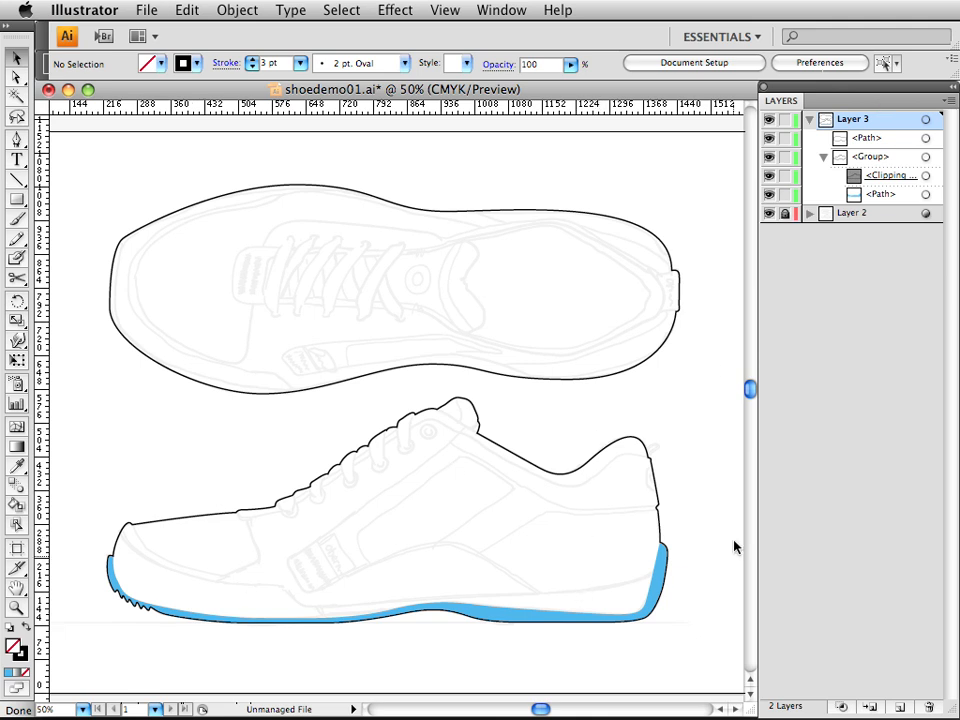
{"action": "mouse_move", "coordinate": [520, 618]}
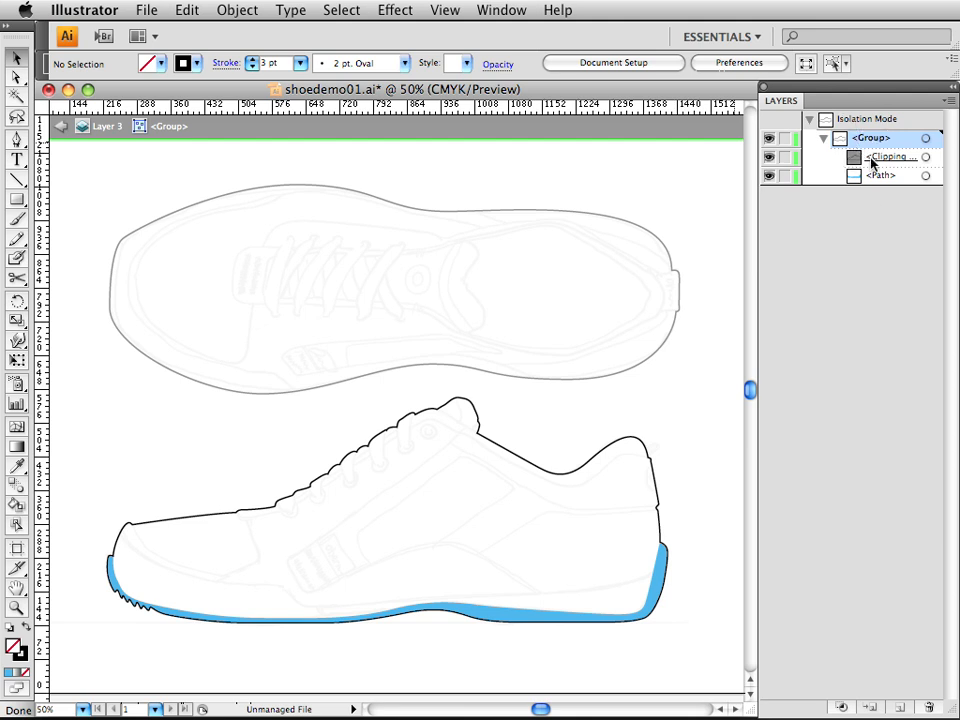
{"action": "mouse_move", "coordinate": [687, 476]}
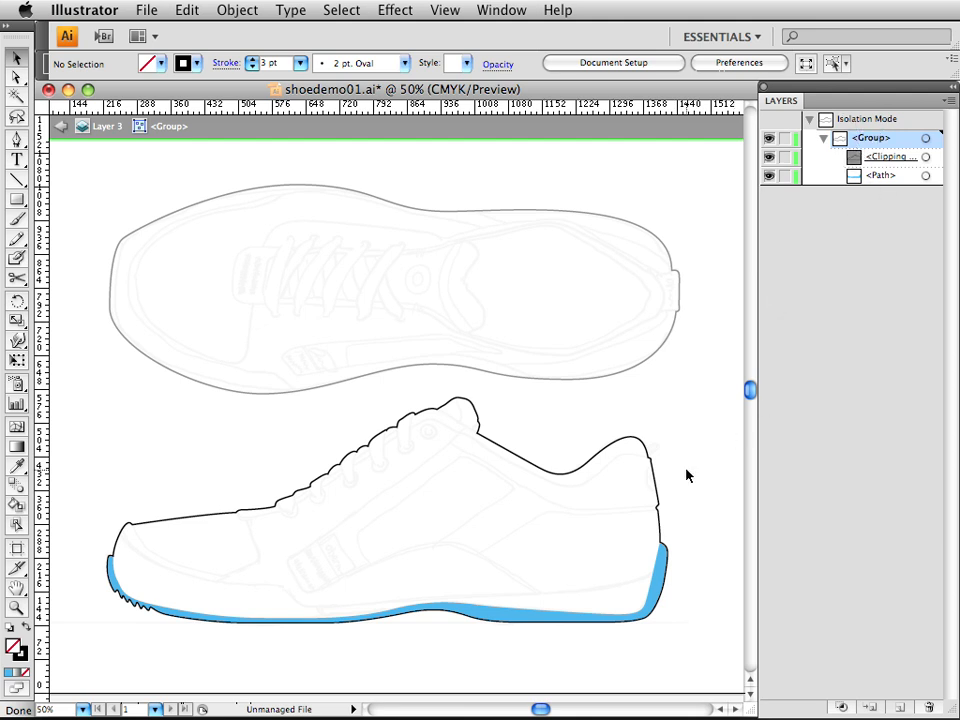
{"action": "mouse_move", "coordinate": [661, 398]}
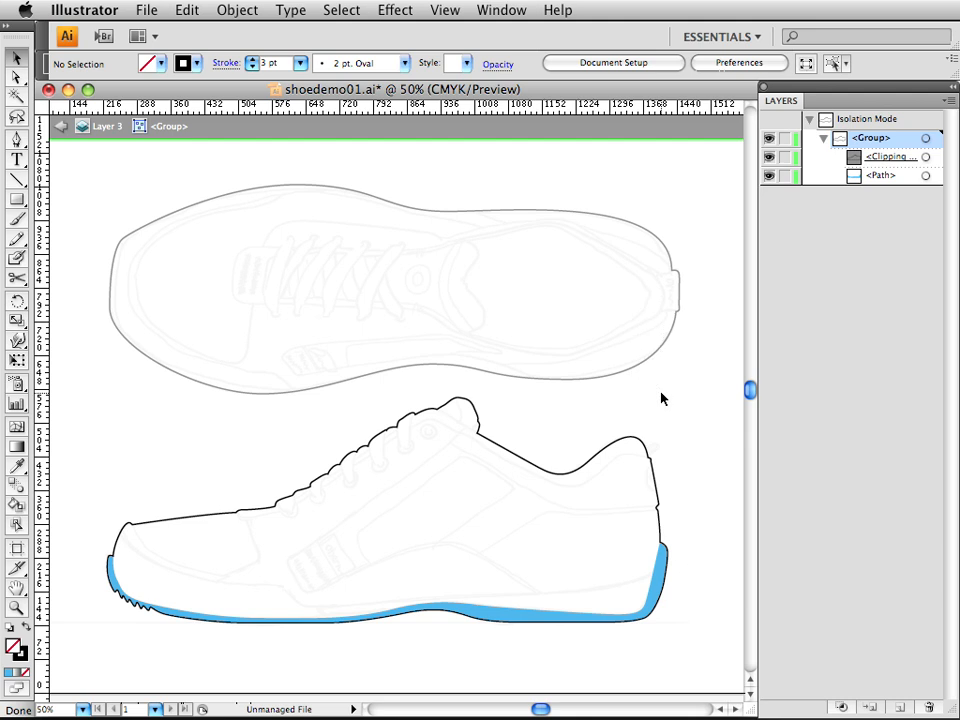
{"action": "mouse_move", "coordinate": [710, 463]}
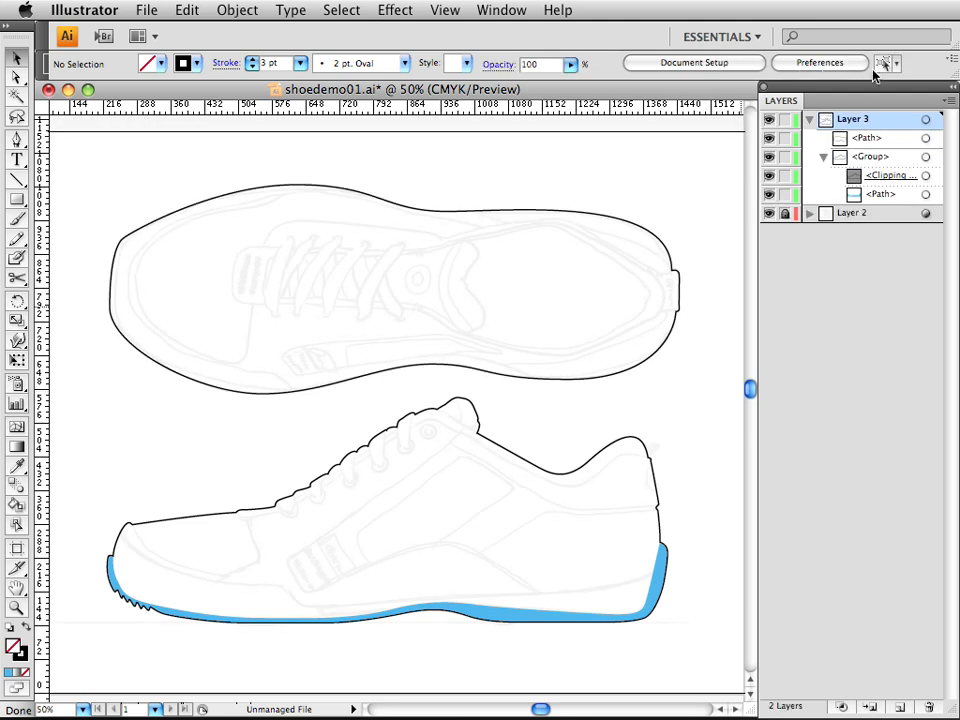
{"action": "mouse_move", "coordinate": [700, 388]}
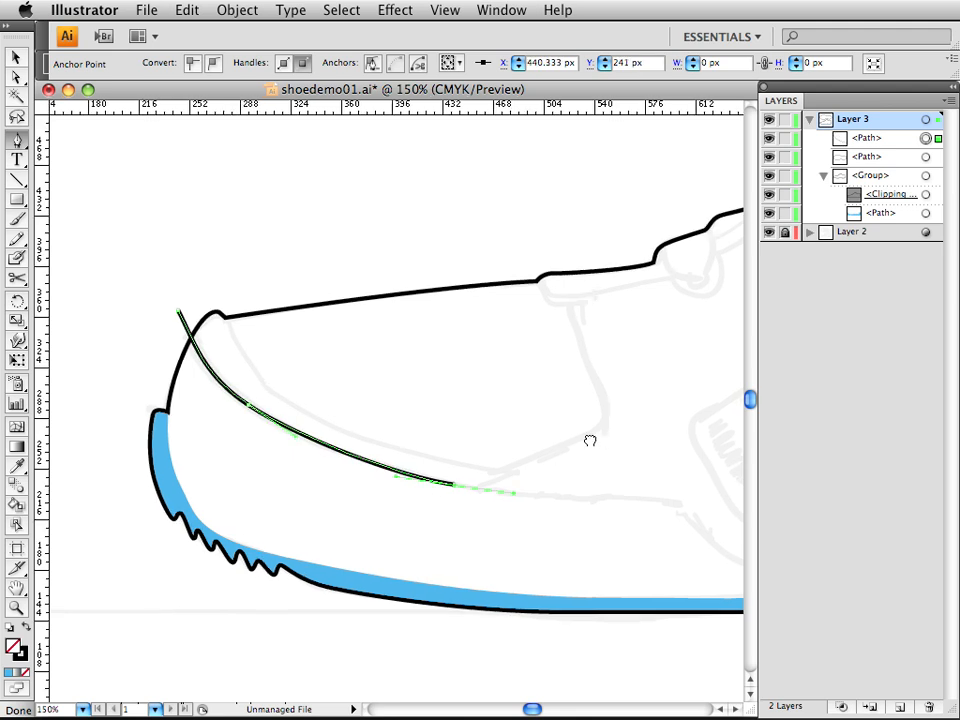
Draw the open midsole curve from the toe across the shoe to past the heel.
{"action": "scroll", "scroll_direction": "down", "scroll_amount": 3}
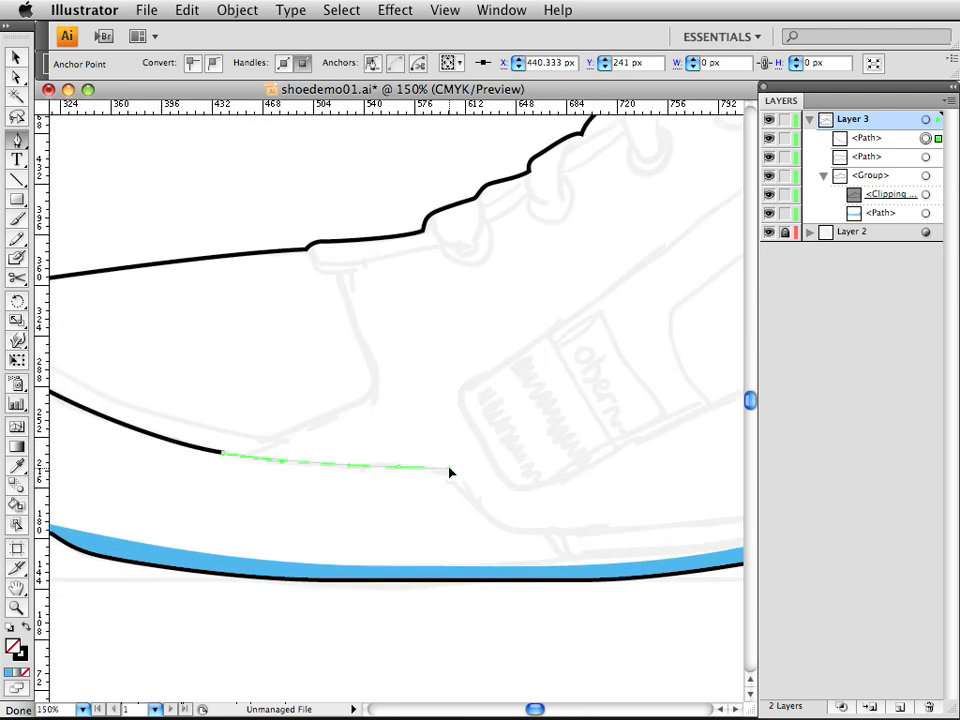
{"action": "left_click_drag", "start_coordinate": [450, 473], "coordinate": [477, 505]}
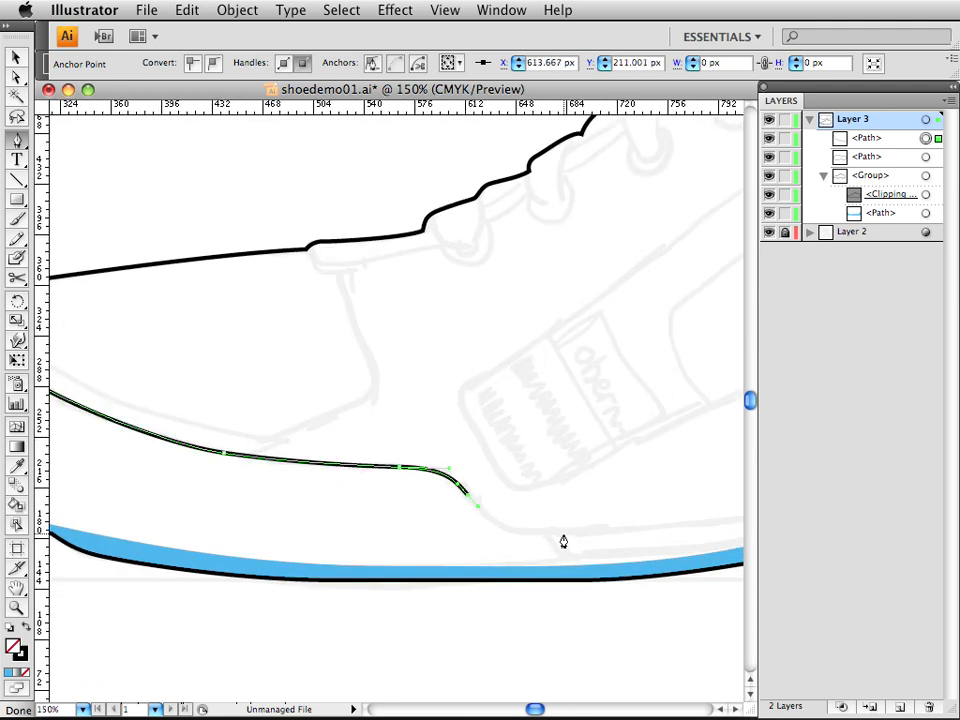
{"action": "left_click_drag", "start_coordinate": [478, 505], "coordinate": [635, 540]}
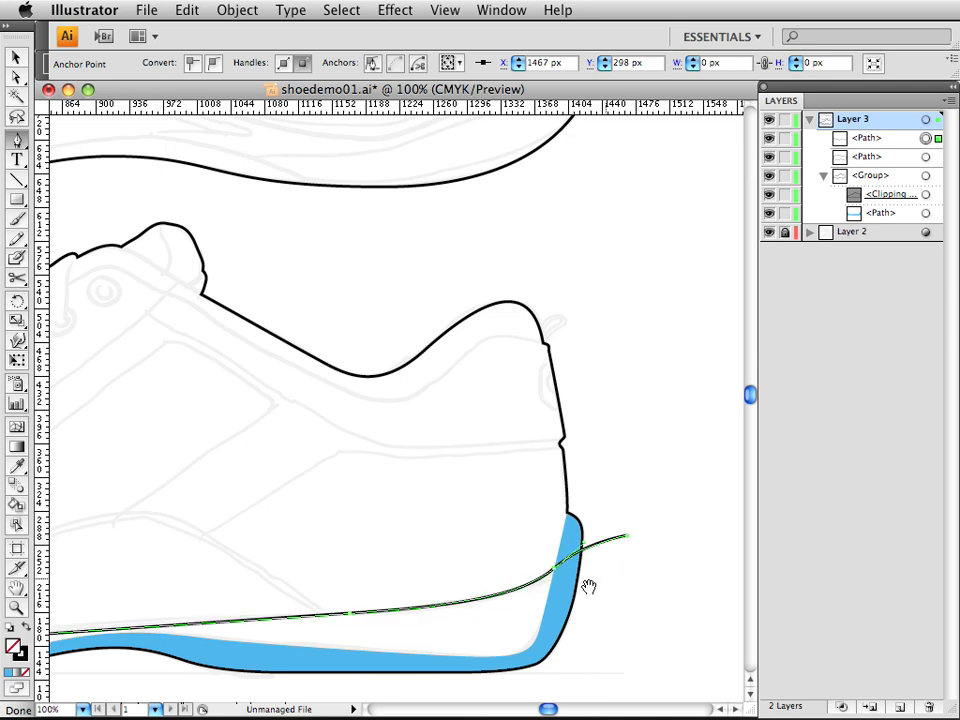
{"action": "key", "text": "cmd+minus"}
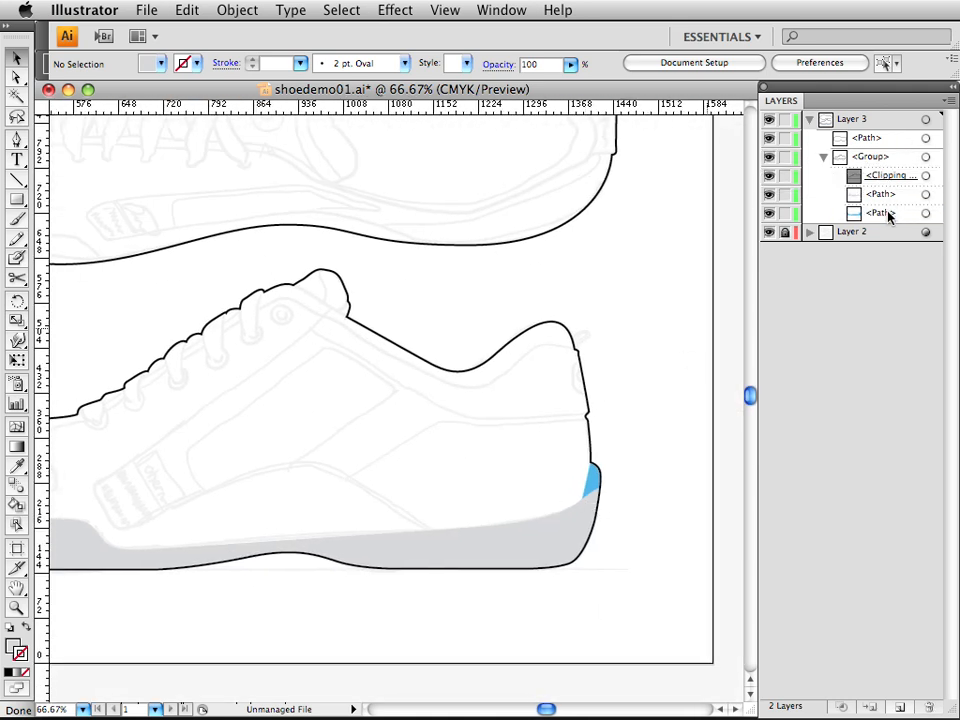
Reorder the Layers panel so the blue sole path sits above the gray midsole.
{"action": "left_click", "coordinate": [880, 194]}
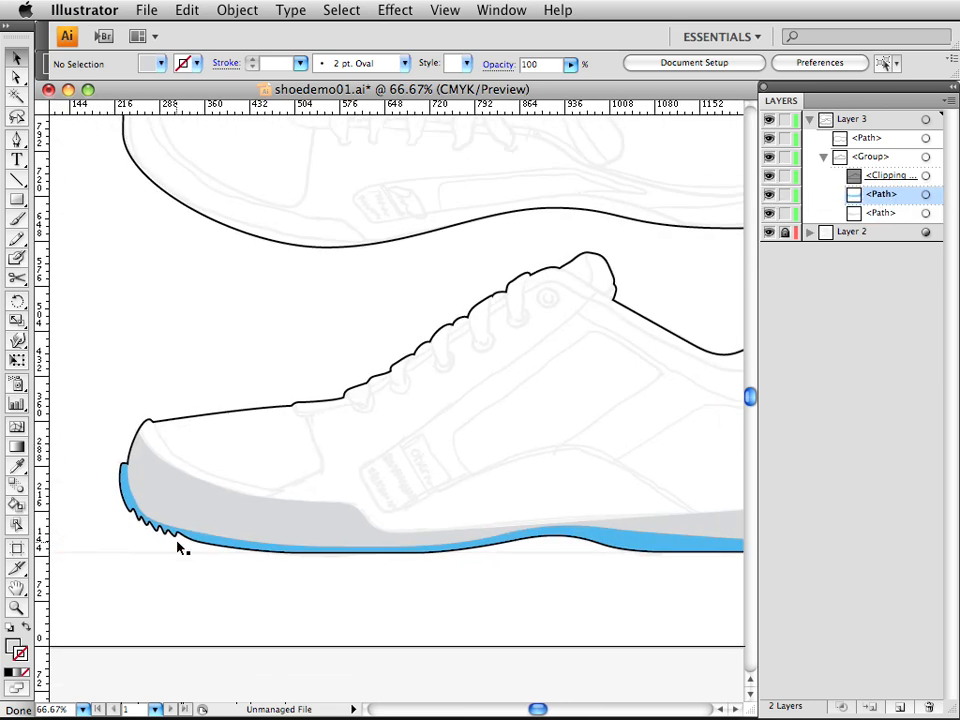
{"action": "mouse_move", "coordinate": [598, 437]}
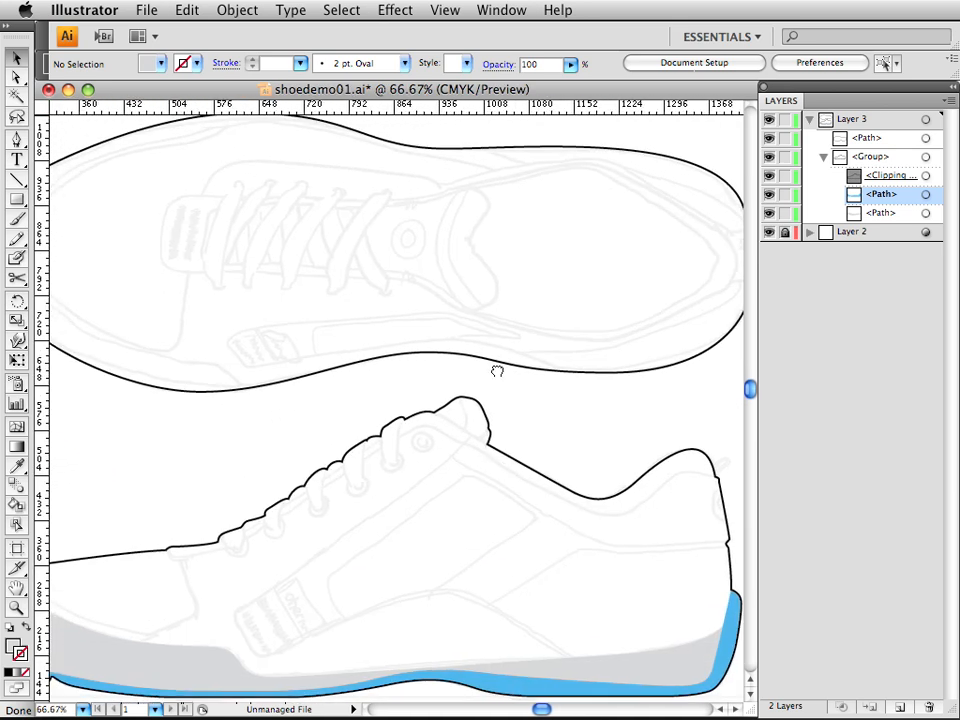
{"action": "scroll", "scroll_direction": "up", "scroll_amount": 3}
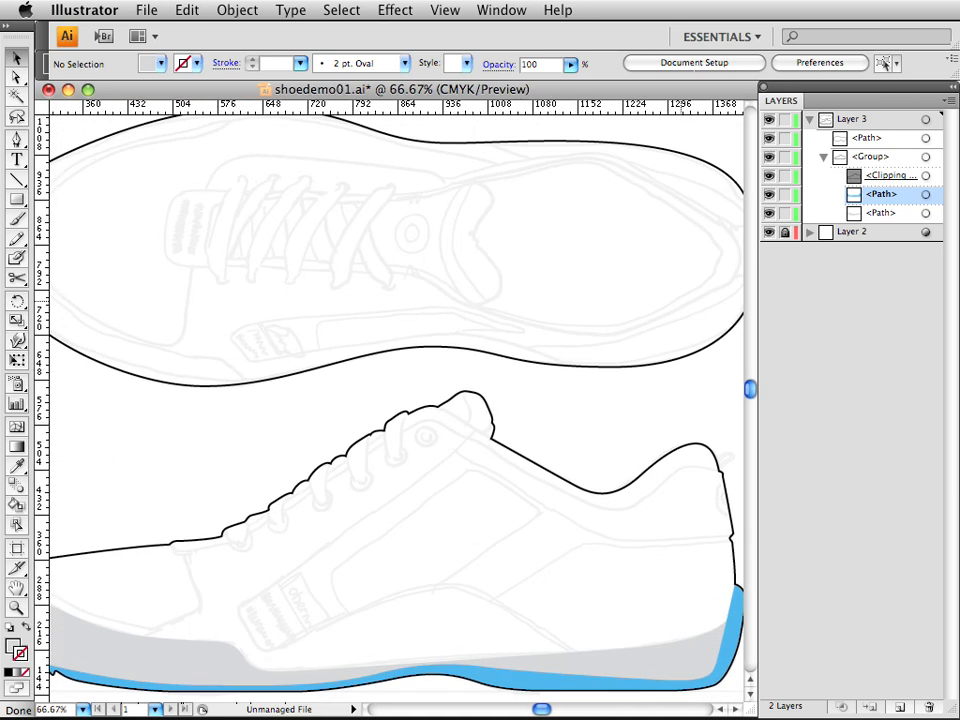